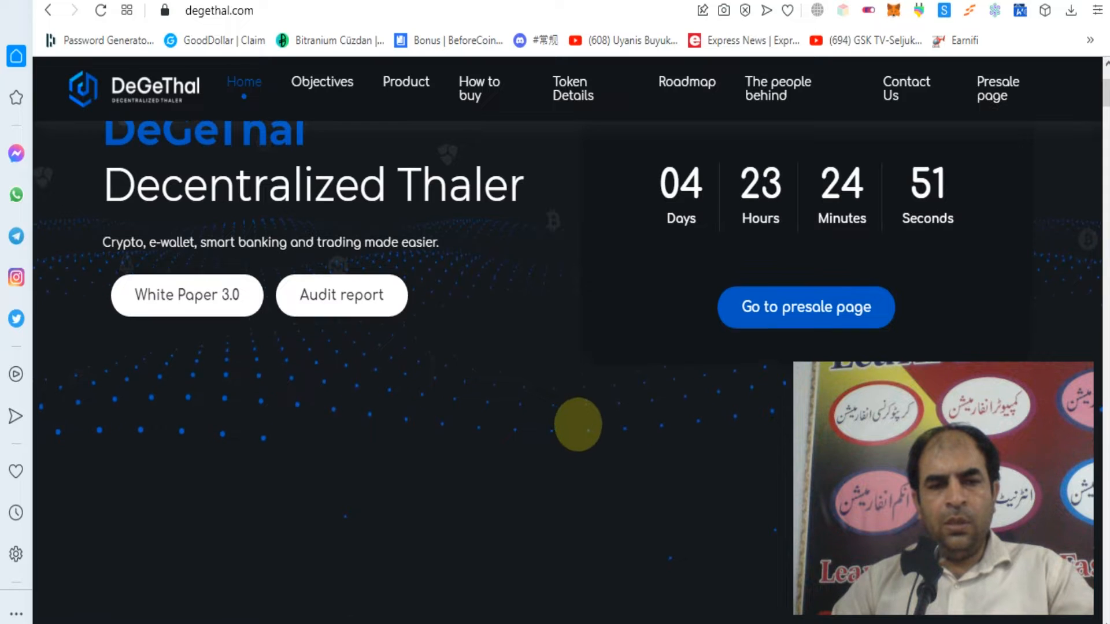
Step: Scroll from the presale countdown down to DeGeThal Objectives and the Buy DeGeThal offer
{"action": "scroll", "scroll_direction": "down", "scroll_amount": 3}
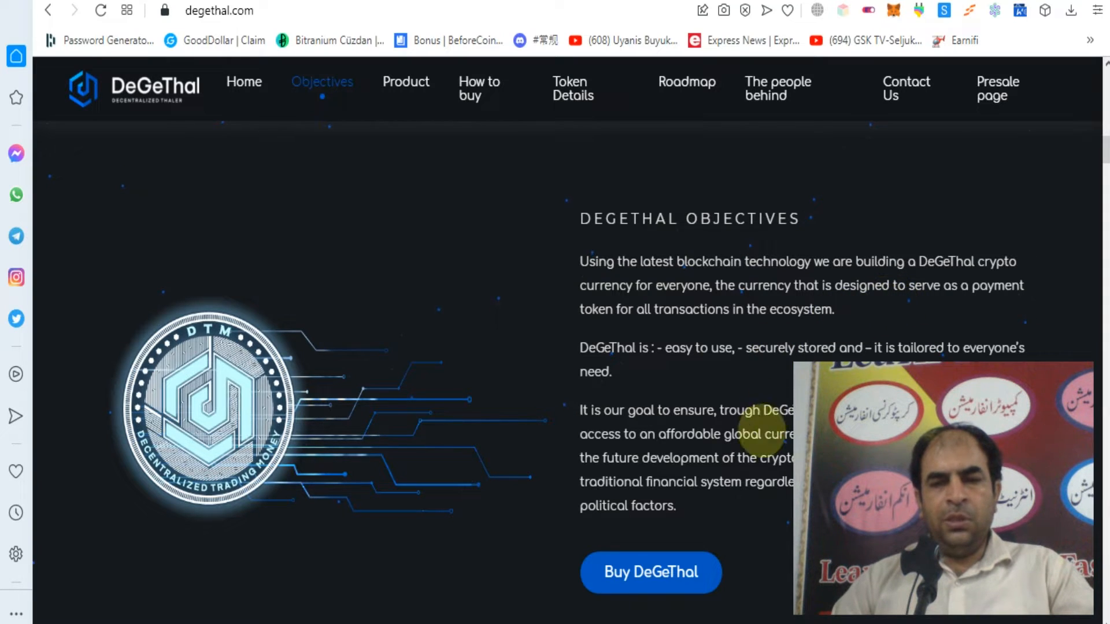
{"action": "mouse_move", "coordinate": [644, 298]}
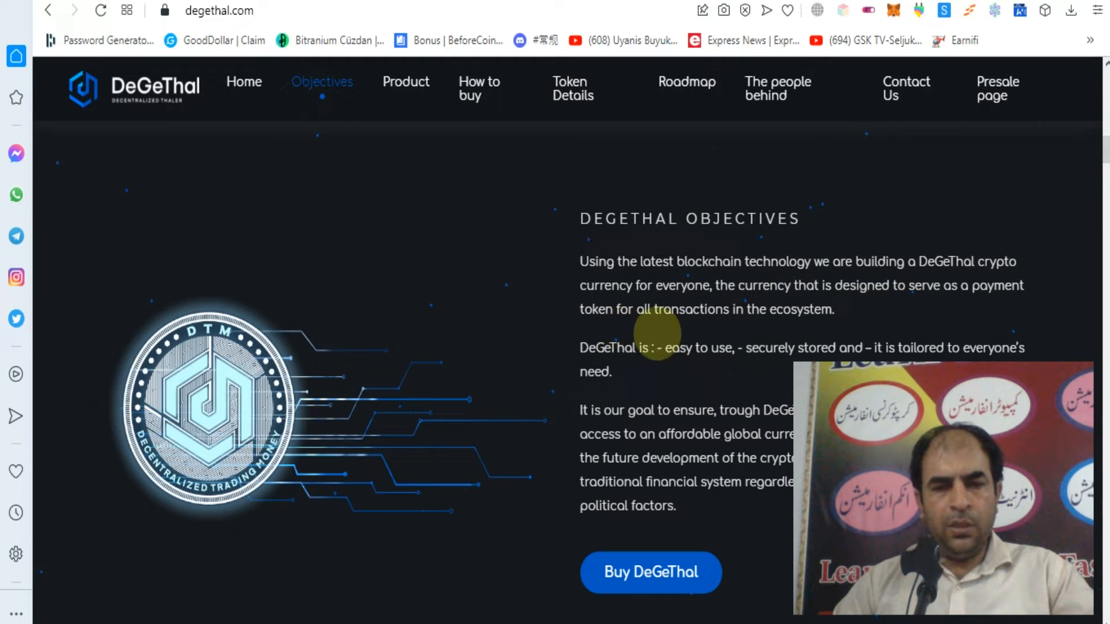
{"action": "scroll", "scroll_direction": "down", "scroll_amount": 3}
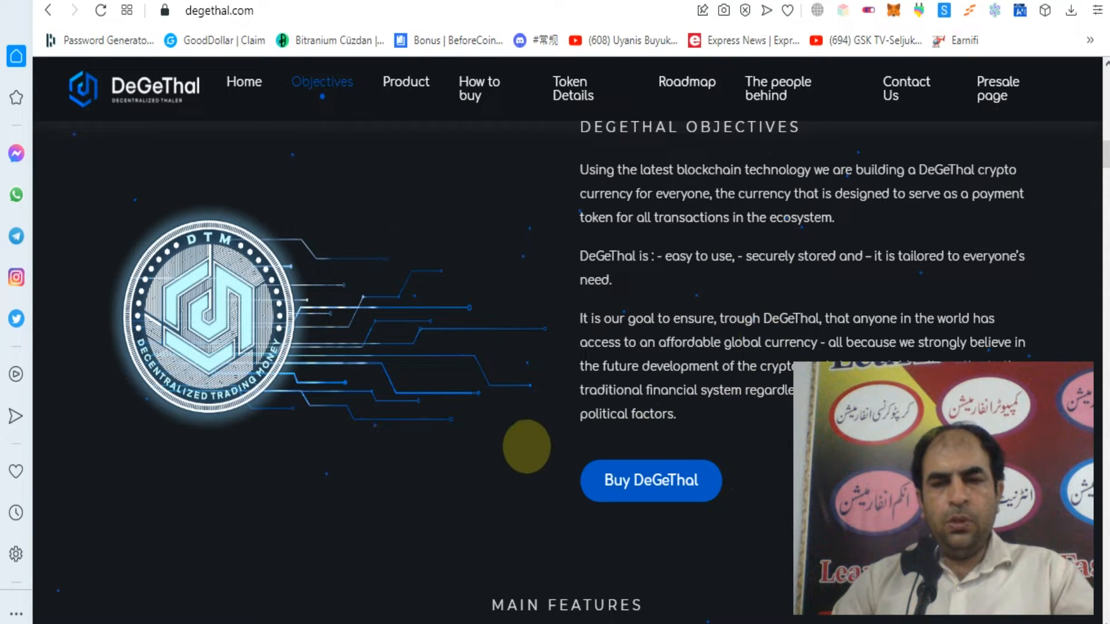
{"action": "mouse_move", "coordinate": [650, 480]}
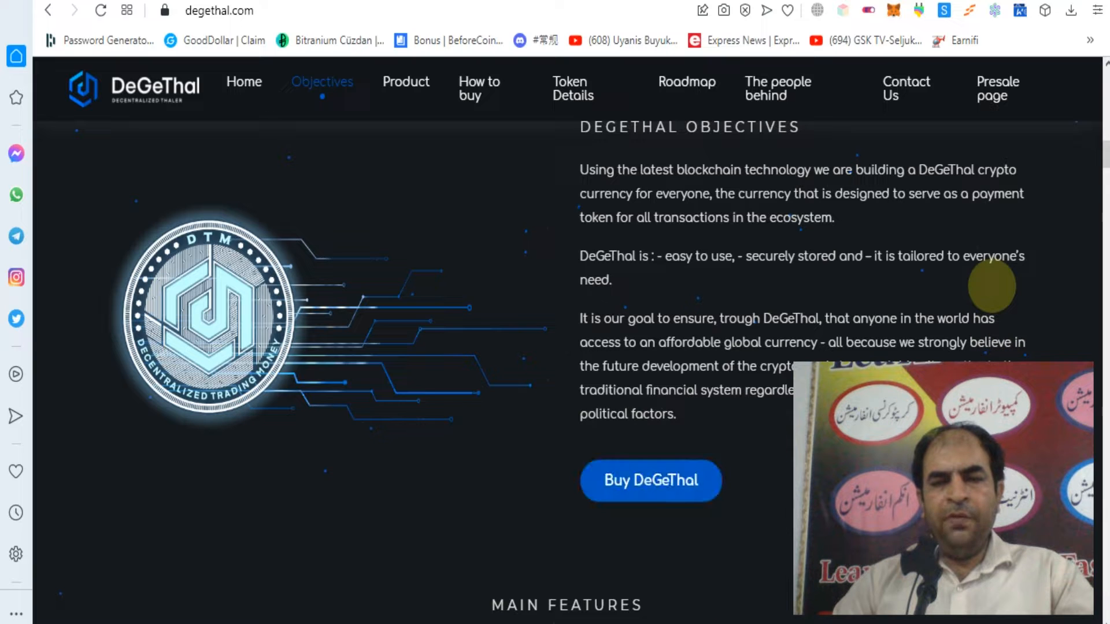
Step: Scroll past the objectives to the Main Features Product Description section and its video
{"action": "scroll", "scroll_direction": "down", "scroll_amount": 3}
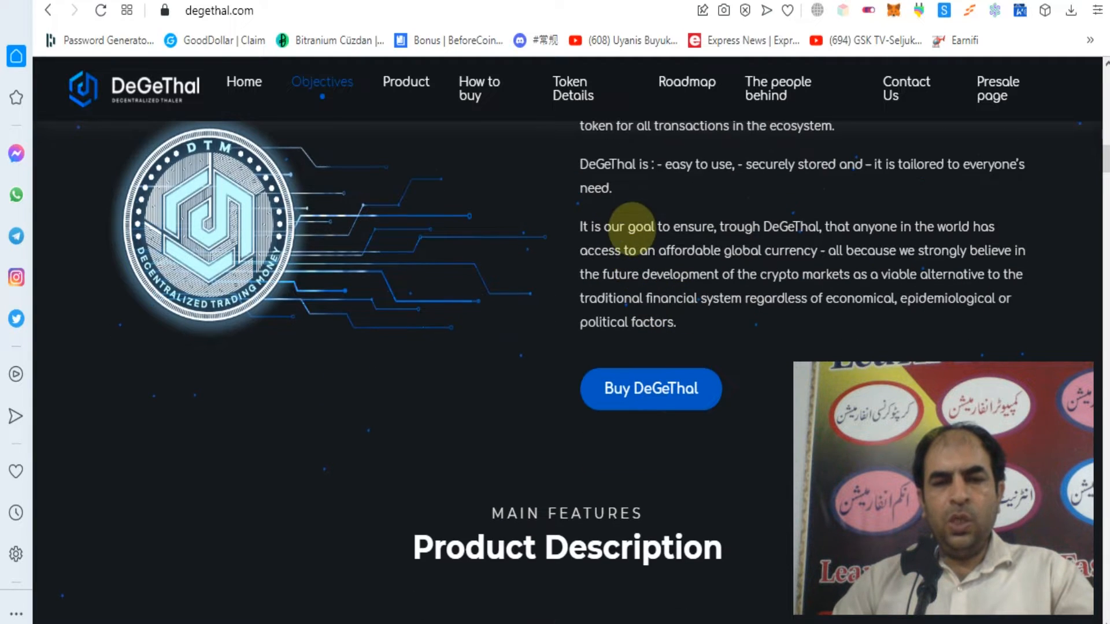
{"action": "mouse_move", "coordinate": [701, 259]}
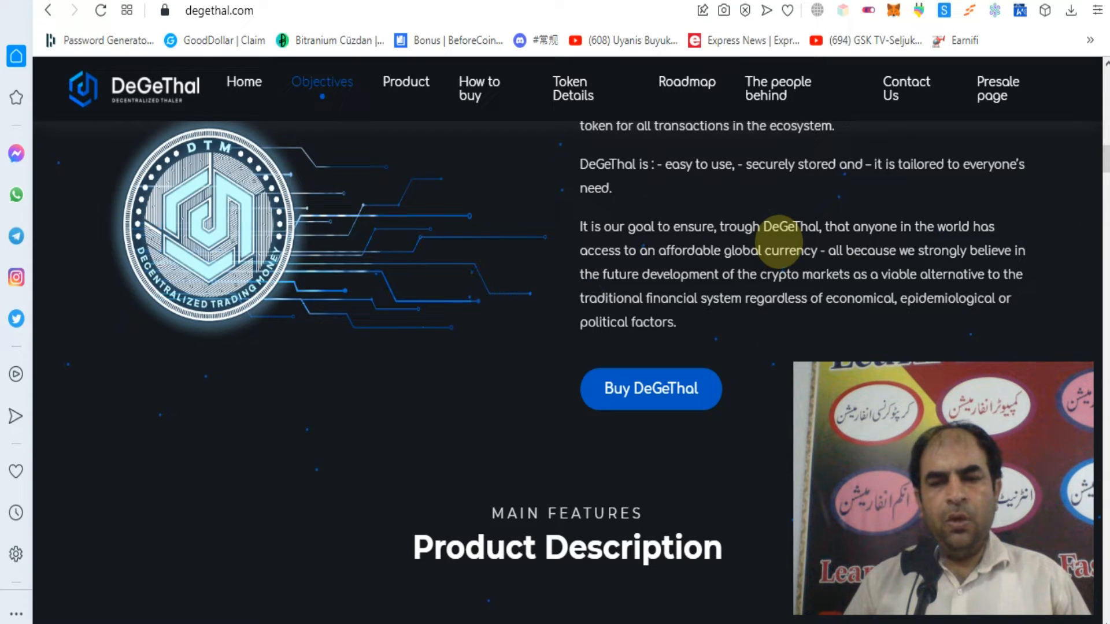
{"action": "scroll", "scroll_direction": "down", "scroll_amount": 3}
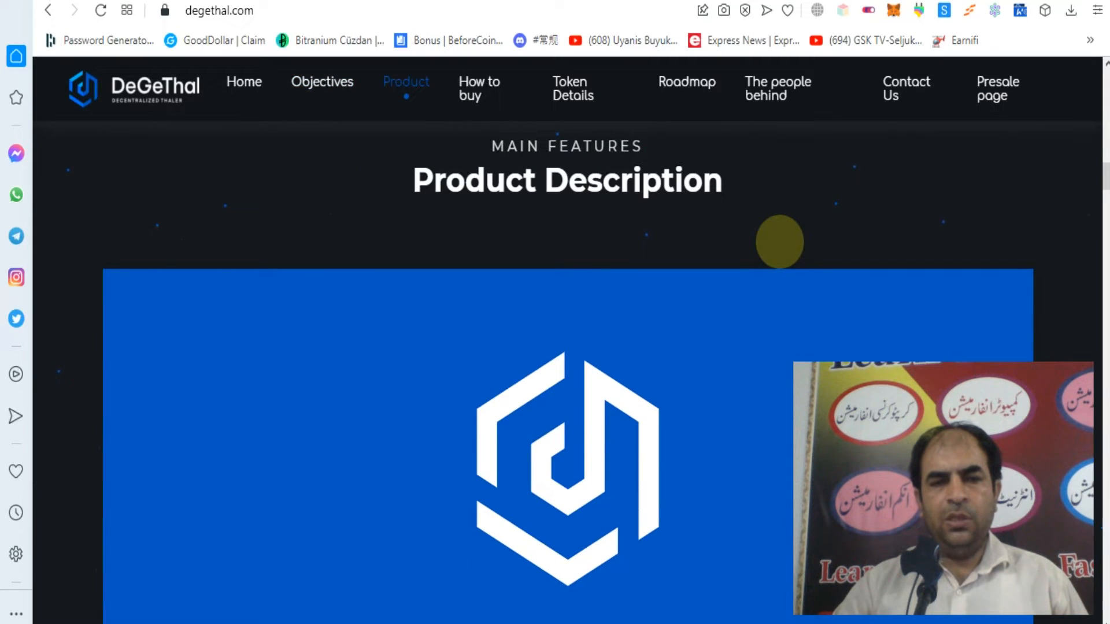
Step: Scroll through the feature cards: crypto-FIAT support, payment security, guaranteed fund access, safe storage
{"action": "scroll", "scroll_direction": "down", "scroll_amount": 3}
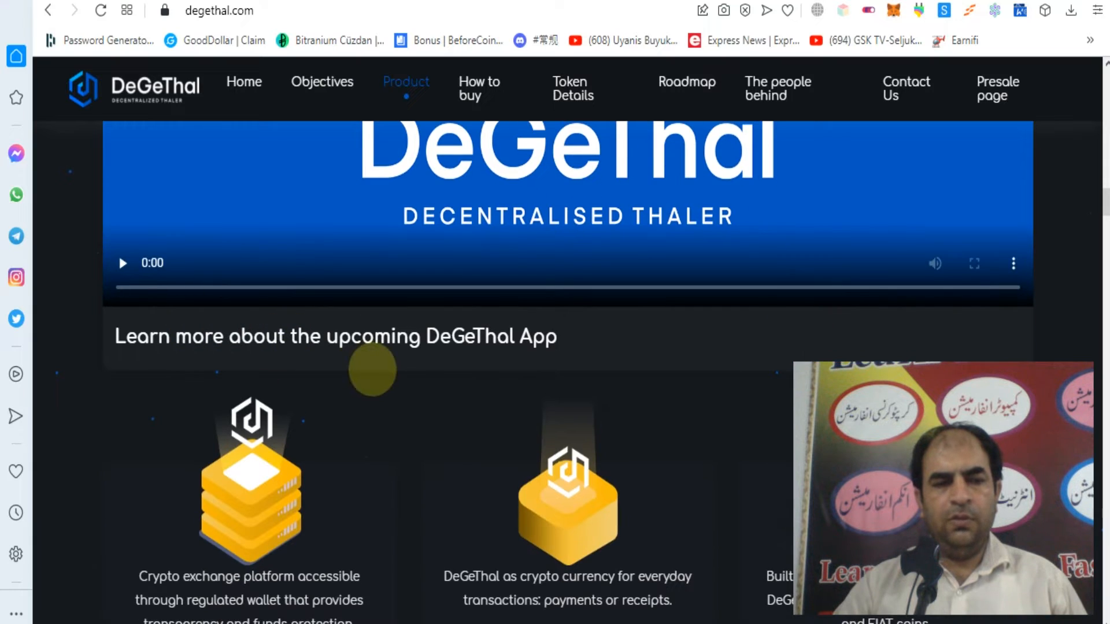
{"action": "scroll", "scroll_direction": "down", "scroll_amount": 3}
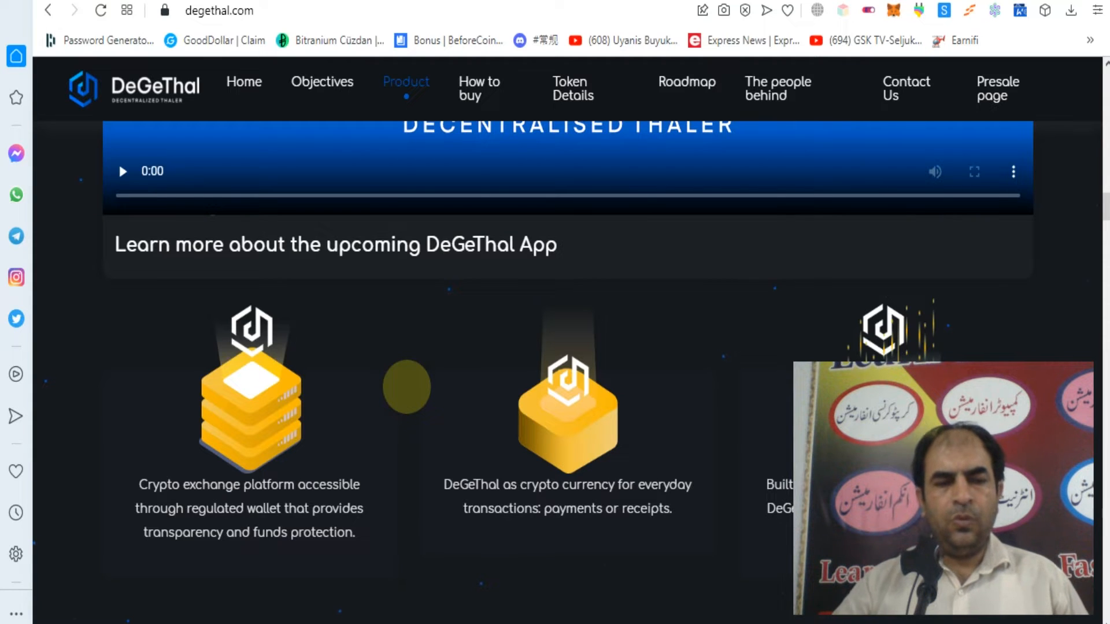
{"action": "scroll", "scroll_direction": "down", "scroll_amount": 3}
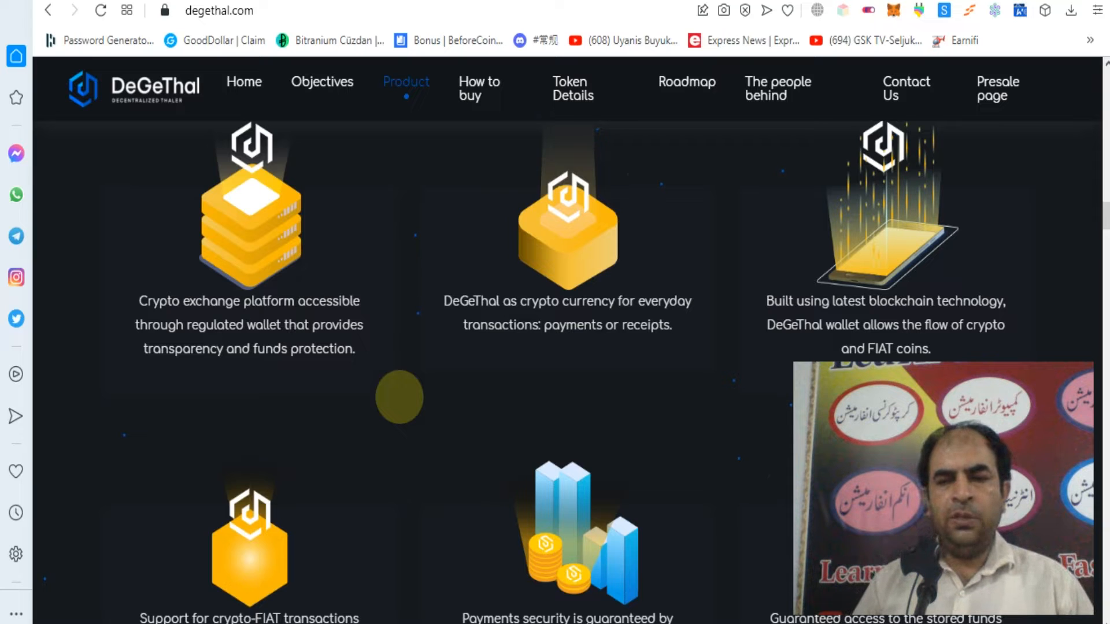
{"action": "scroll", "scroll_direction": "down", "scroll_amount": 3}
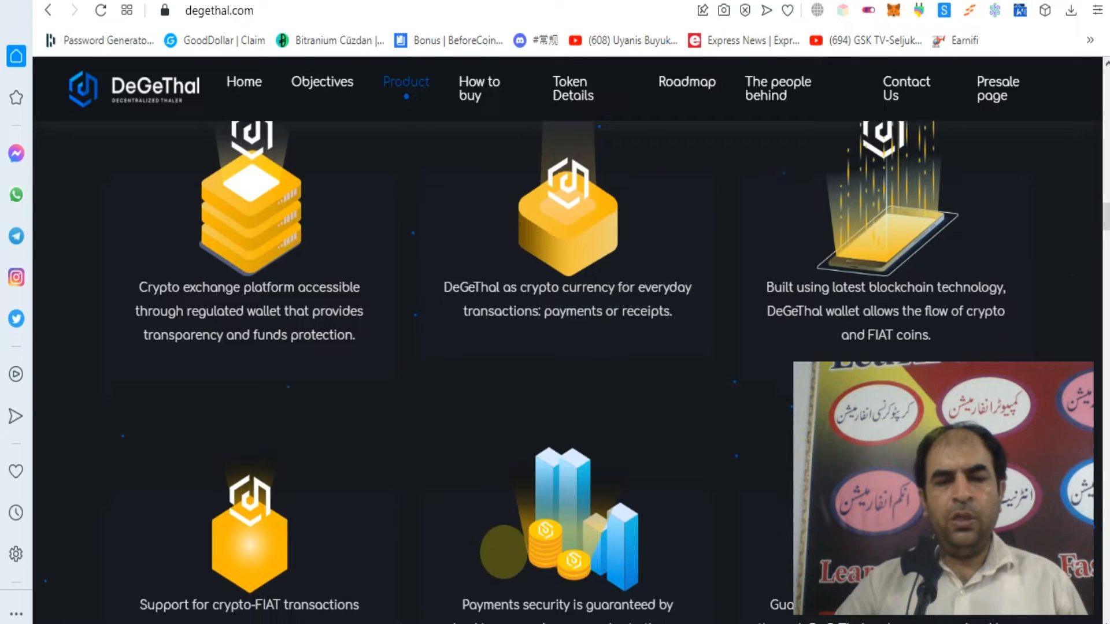
{"action": "scroll", "scroll_direction": "down", "scroll_amount": 3}
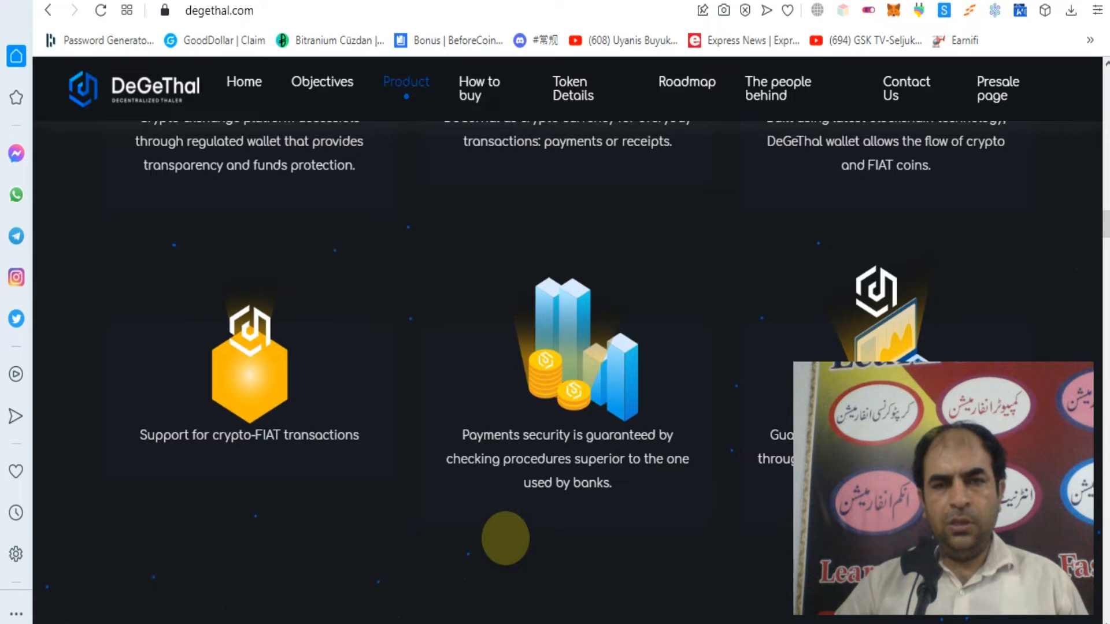
{"action": "scroll", "scroll_direction": "down", "scroll_amount": 3}
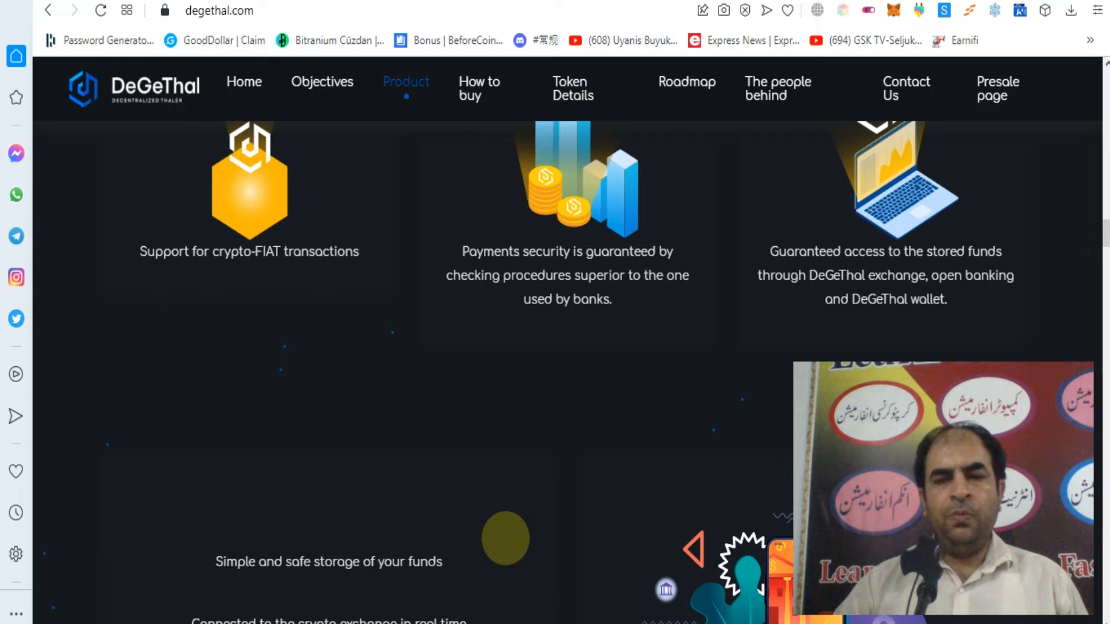
Step: Scroll to the Mobile Banking panel and the app's My Cards, balance and history screens
{"action": "scroll", "scroll_direction": "down", "scroll_amount": 3}
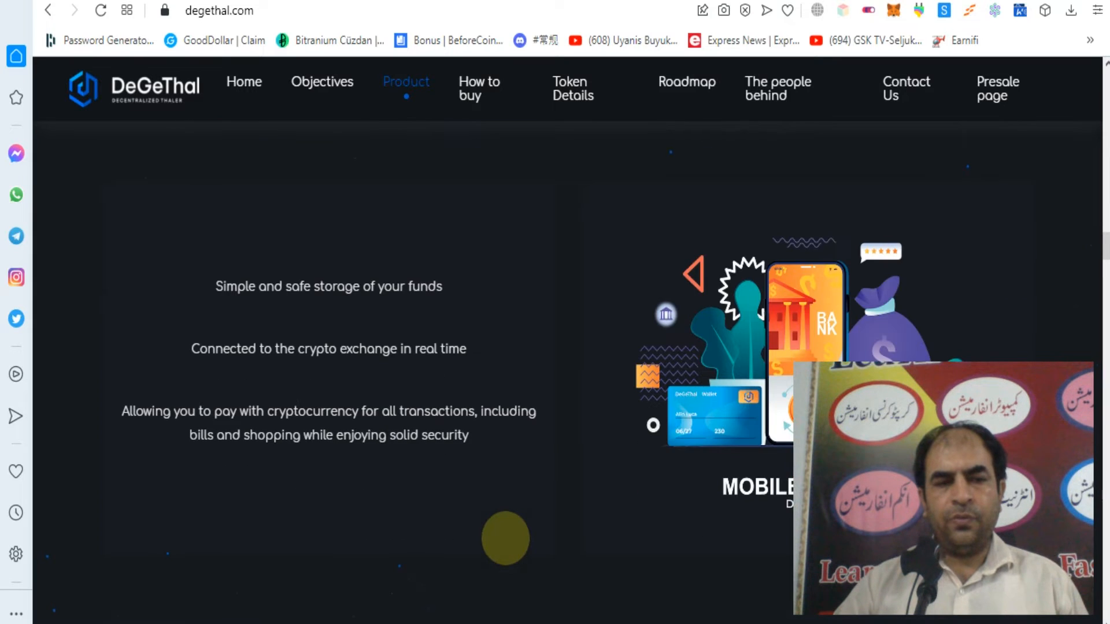
{"action": "scroll", "scroll_direction": "down", "scroll_amount": 3}
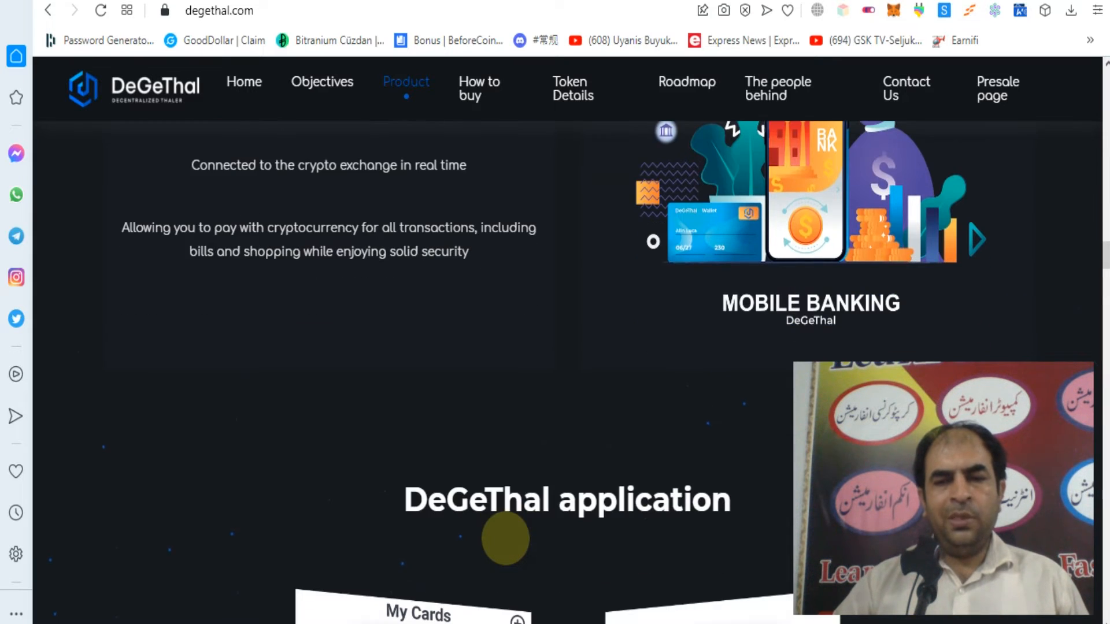
{"action": "scroll", "scroll_direction": "down", "scroll_amount": 3}
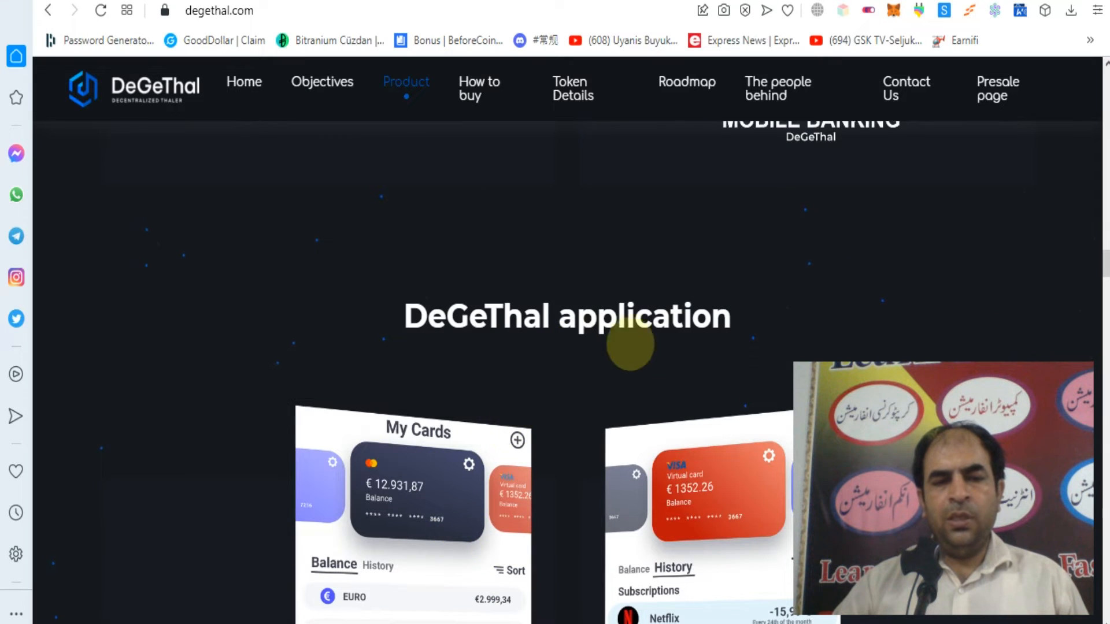
{"action": "scroll", "scroll_direction": "down", "scroll_amount": 3}
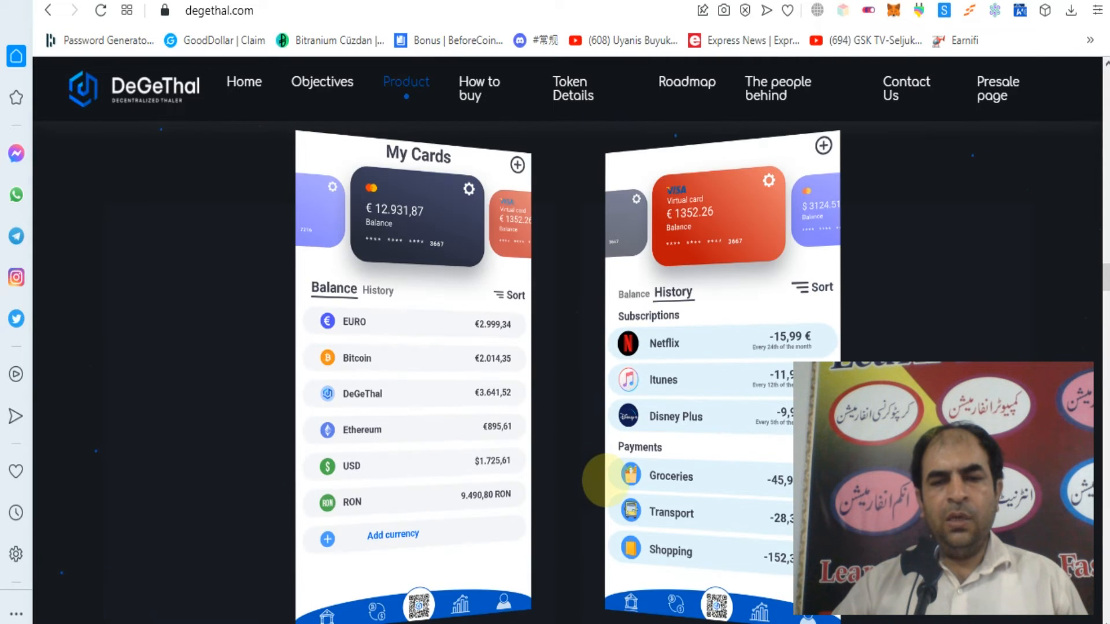
Step: Jump to the How to buy setup videos and scroll on to Token Sale Details
{"action": "left_click", "coordinate": [479, 88]}
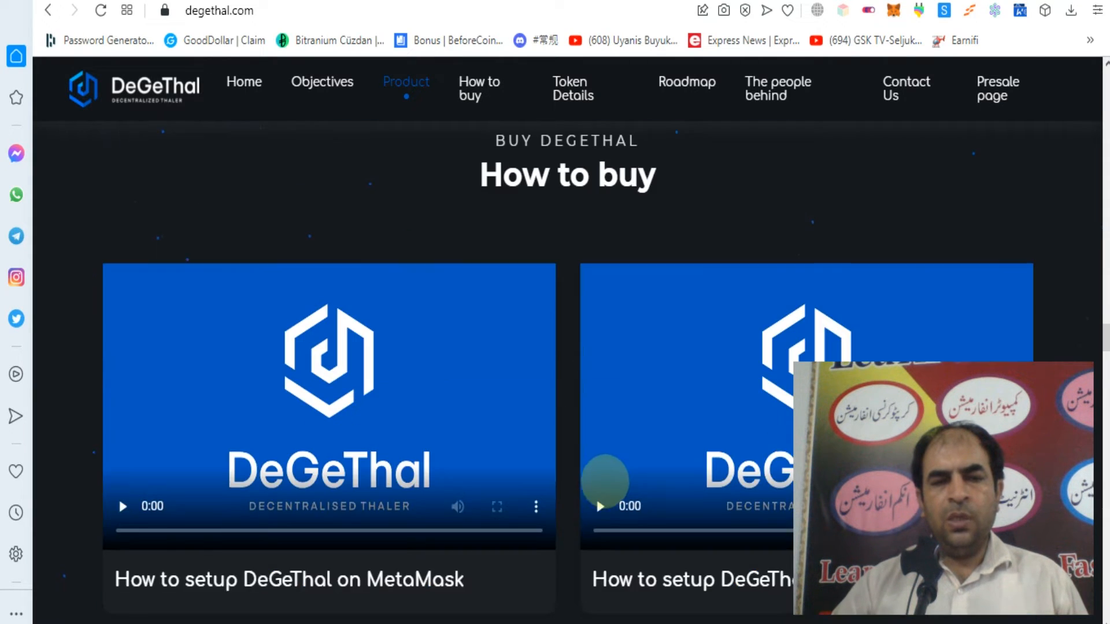
{"action": "scroll", "scroll_direction": "down", "scroll_amount": 3}
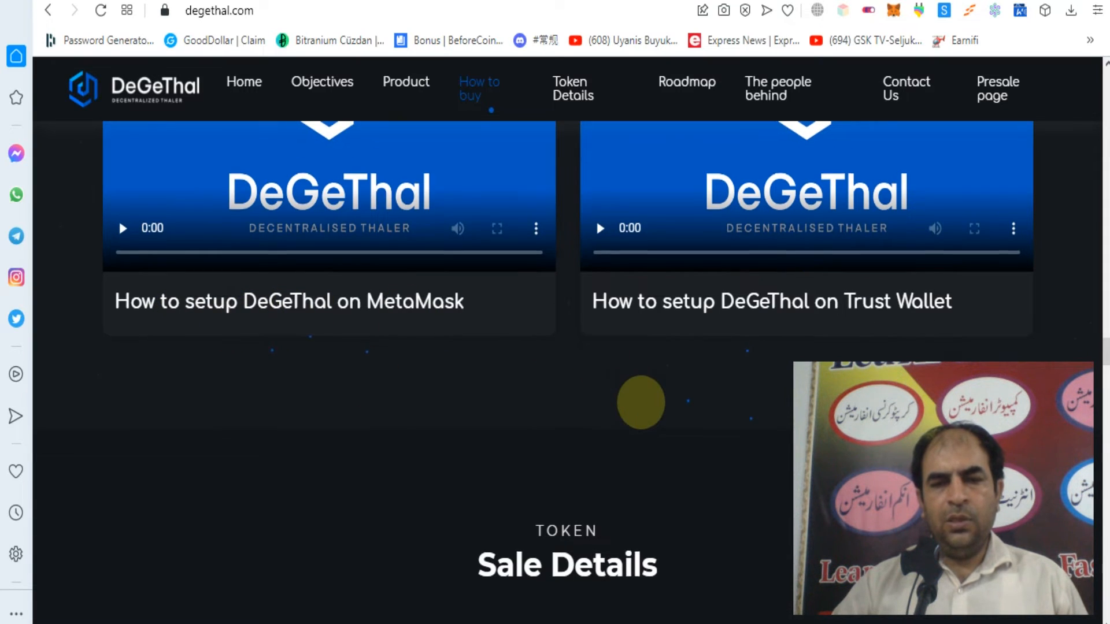
{"action": "scroll", "scroll_direction": "down", "scroll_amount": 3}
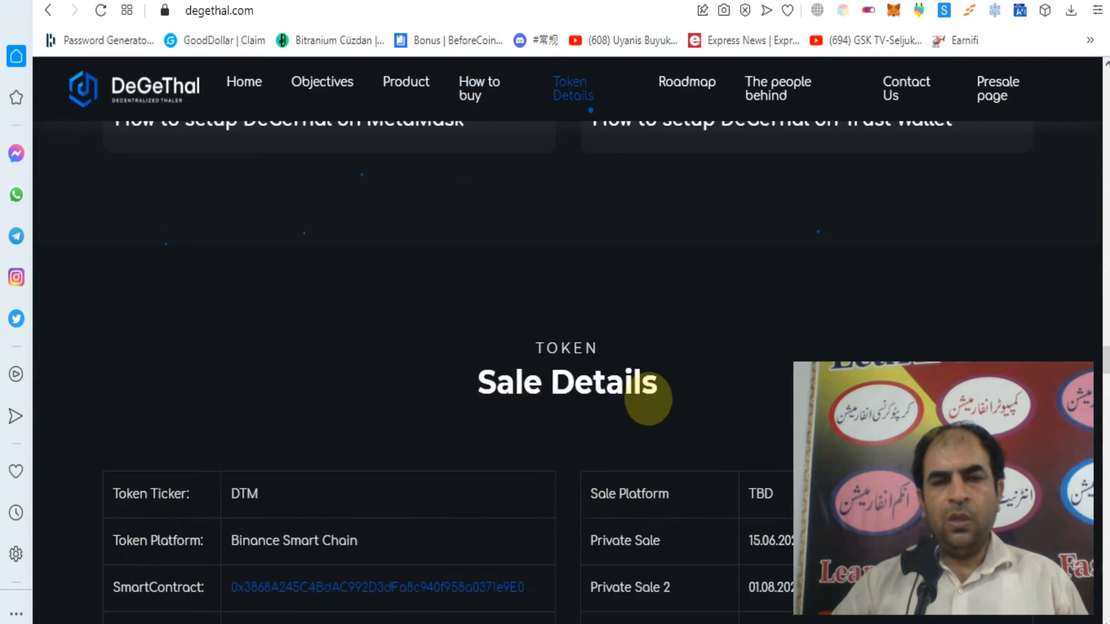
Step: Scroll past the Token Allocation chart and Transaction Fees to the DeGeThal Roadmap heading
{"action": "scroll", "scroll_direction": "down", "scroll_amount": 3}
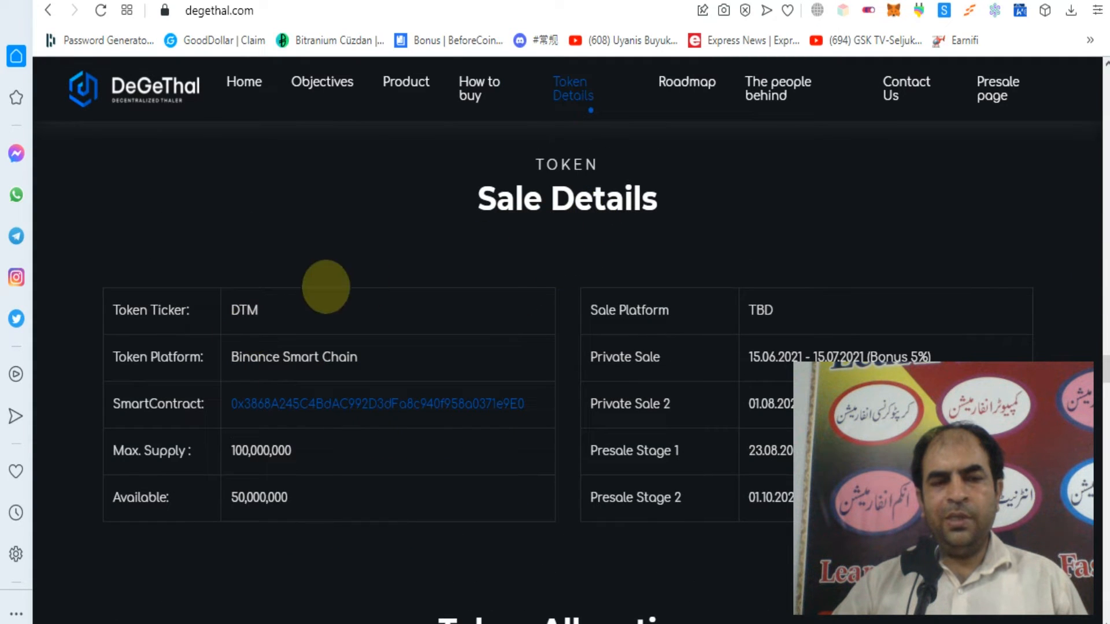
{"action": "mouse_move", "coordinate": [227, 322]}
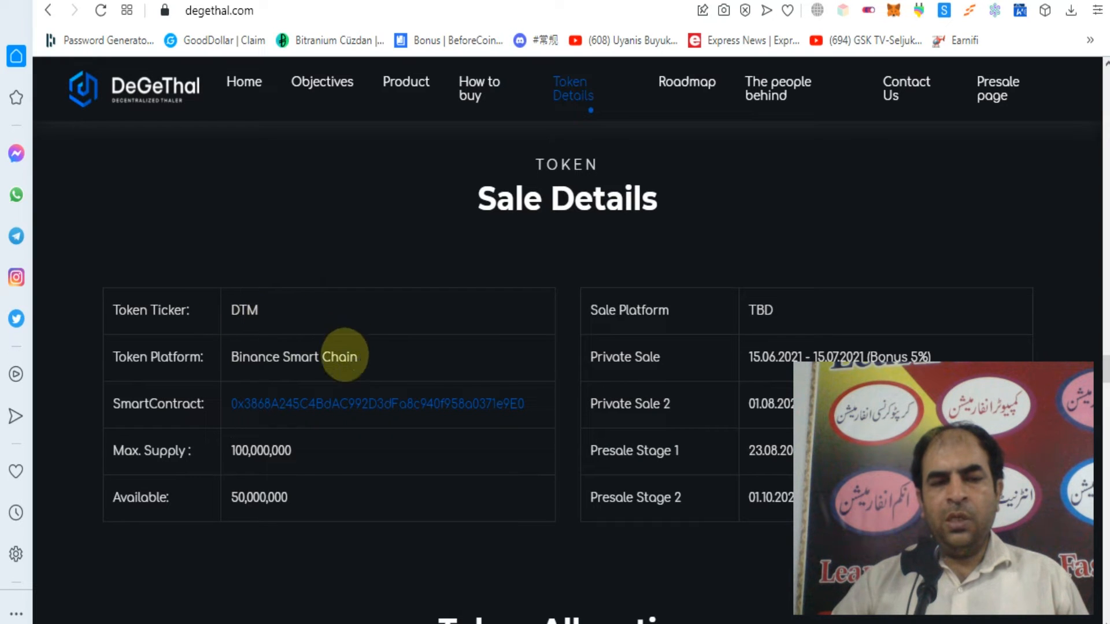
{"action": "mouse_move", "coordinate": [457, 359]}
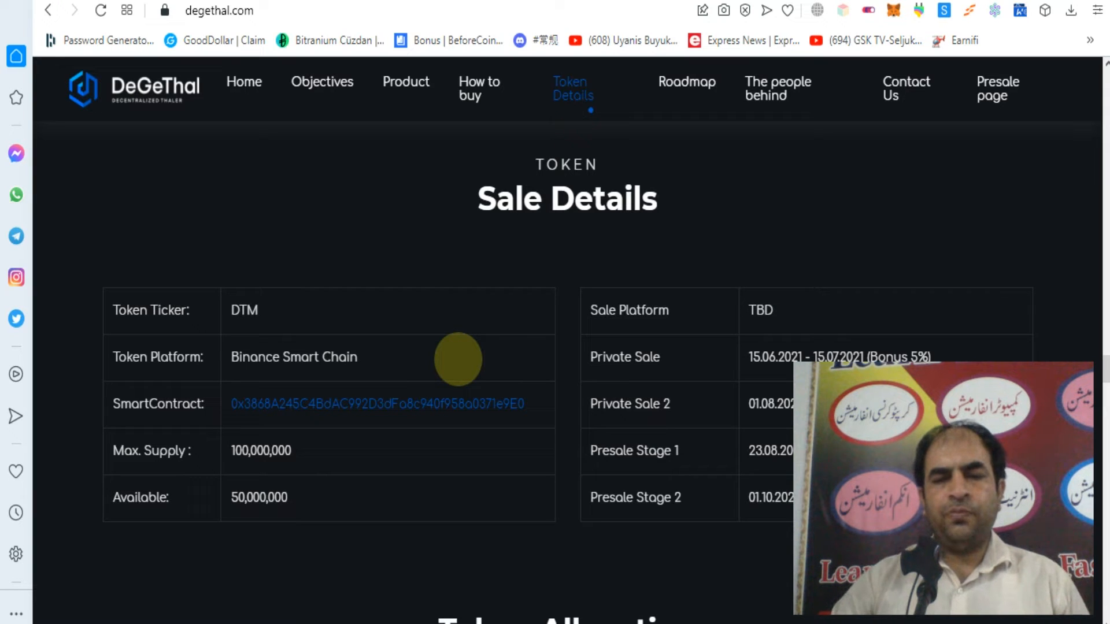
{"action": "scroll", "scroll_direction": "down", "scroll_amount": 3}
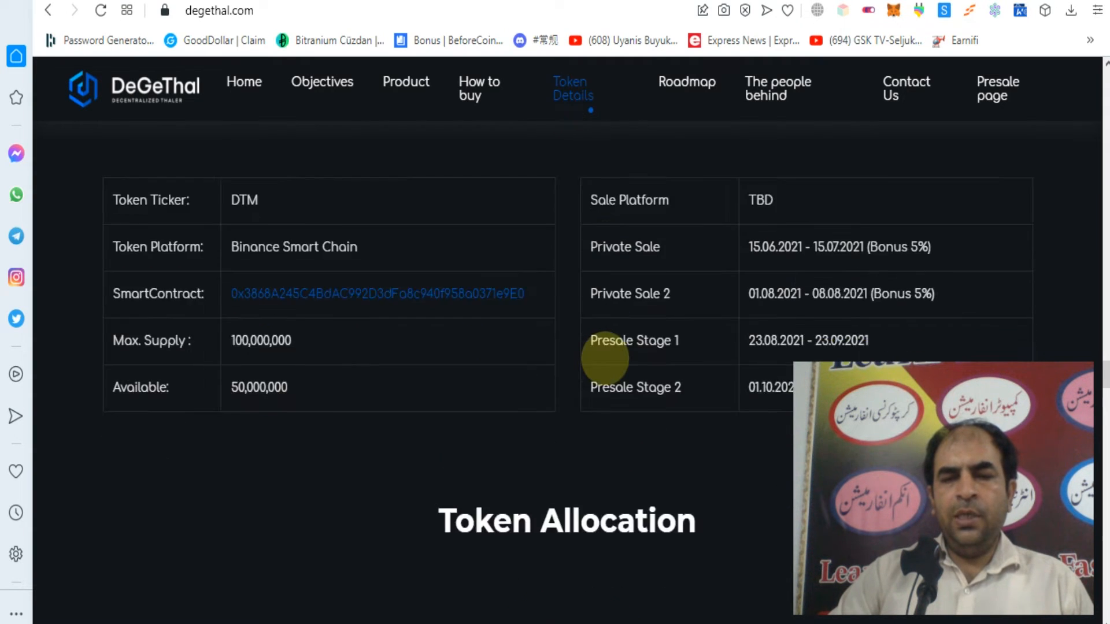
{"action": "scroll", "scroll_direction": "down", "scroll_amount": 3}
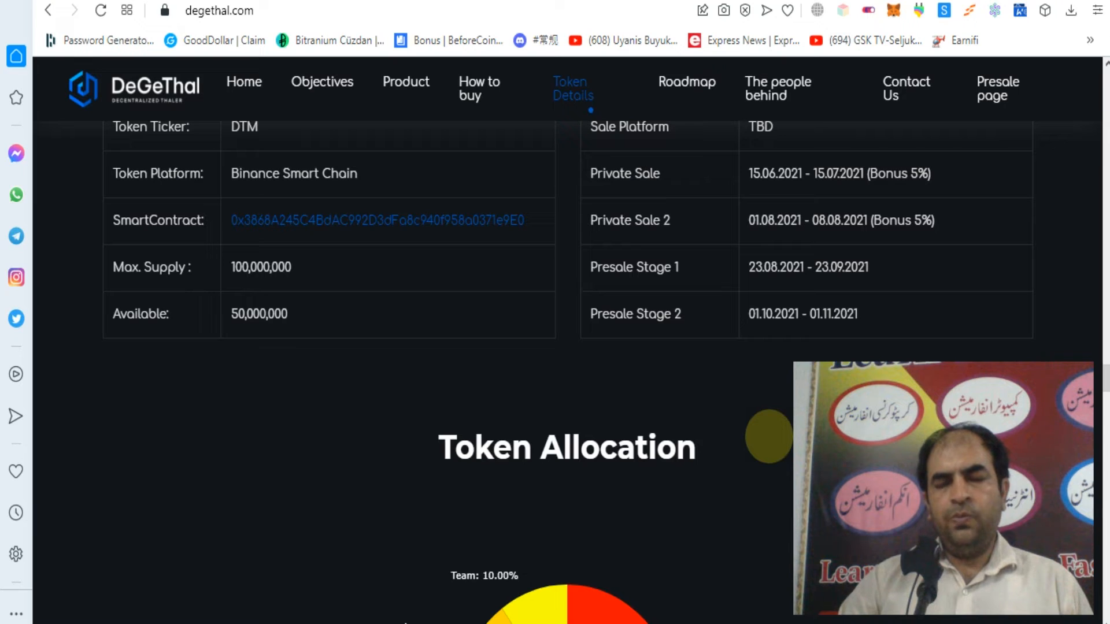
{"action": "scroll", "scroll_direction": "down", "scroll_amount": 3}
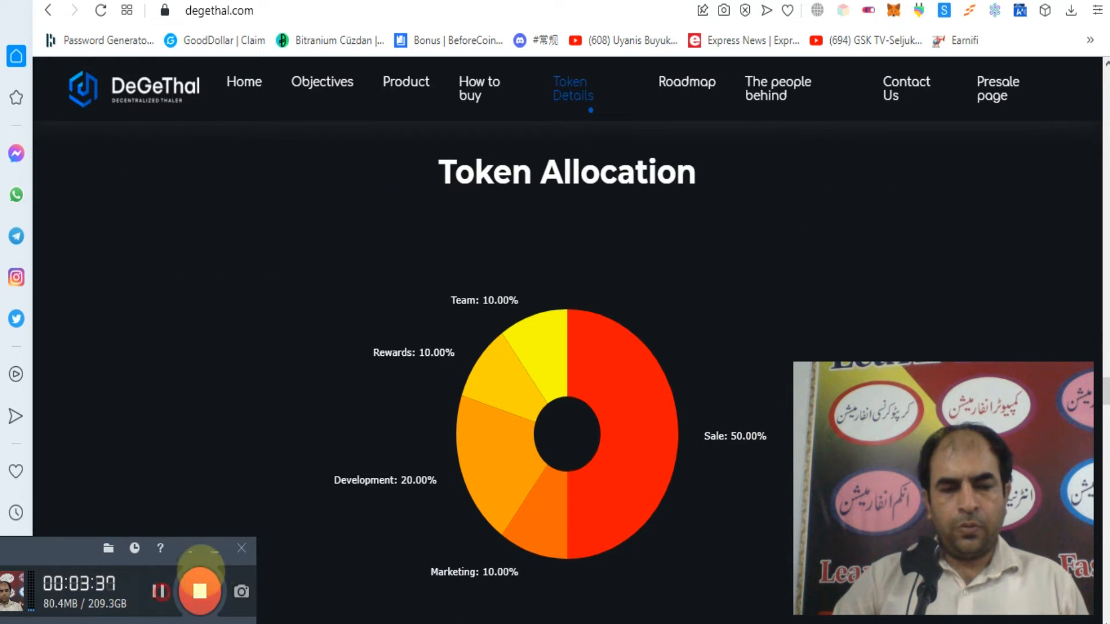
{"action": "mouse_move", "coordinate": [616, 397]}
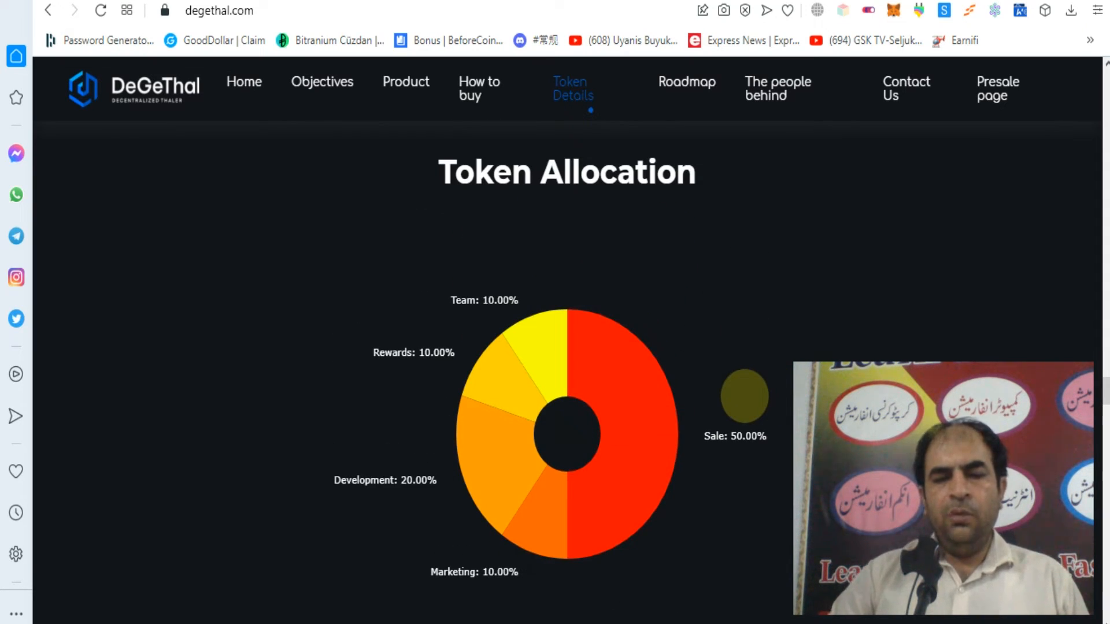
{"action": "scroll", "scroll_direction": "down", "scroll_amount": 3}
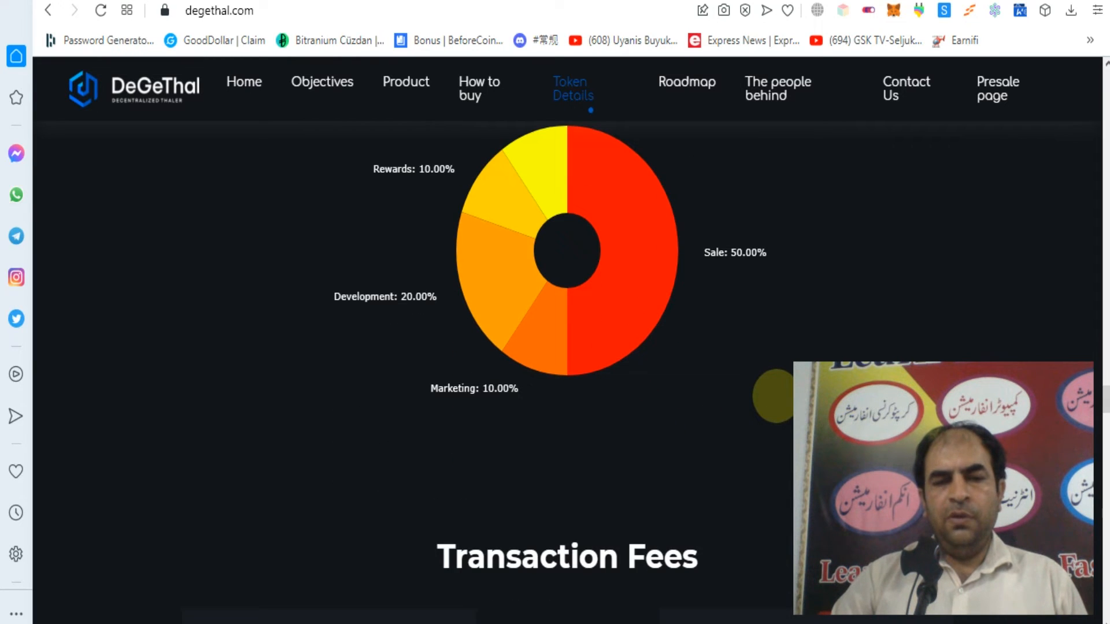
{"action": "scroll", "scroll_direction": "down", "scroll_amount": 3}
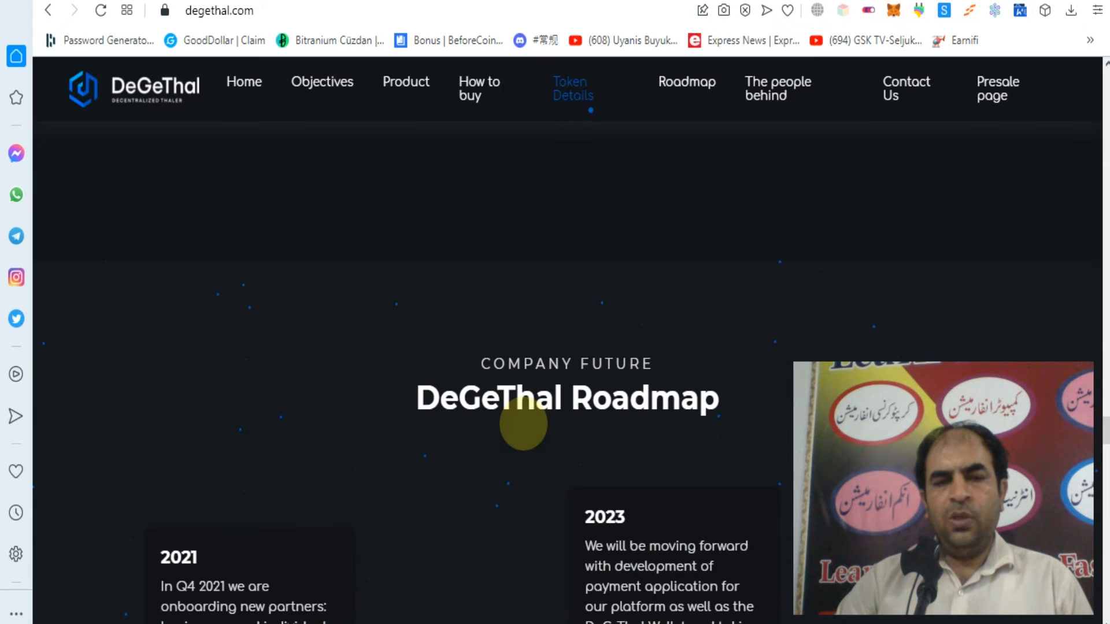
Step: Scroll through Roadmap, team, Press Releases and Contact Us, then return to 'The people behind'
{"action": "scroll", "scroll_direction": "down", "scroll_amount": 3}
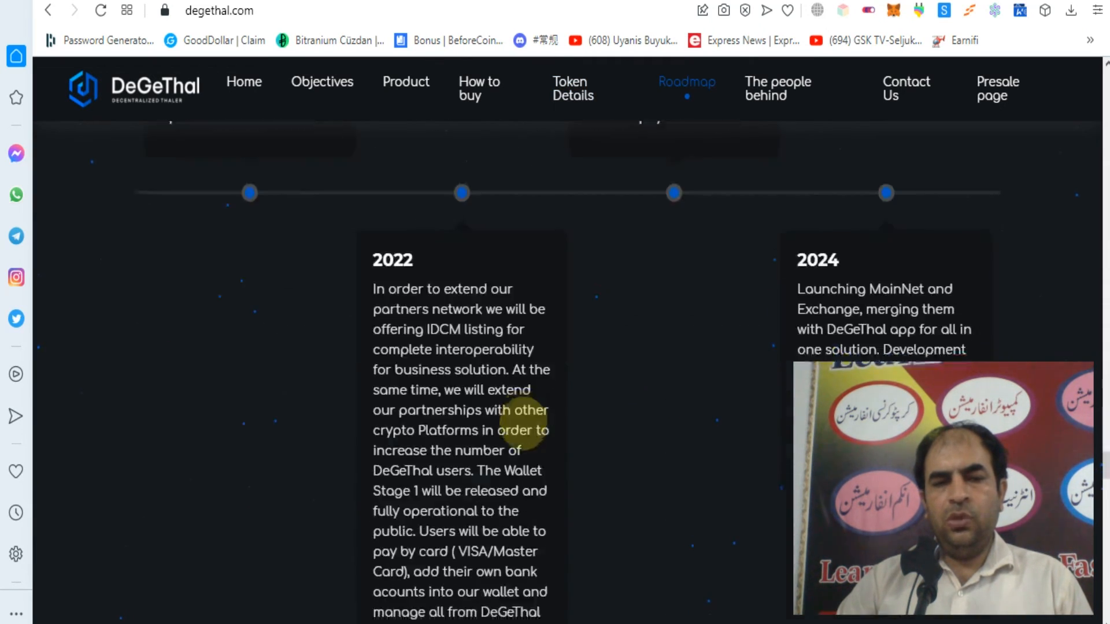
{"action": "scroll", "scroll_direction": "down", "scroll_amount": 3}
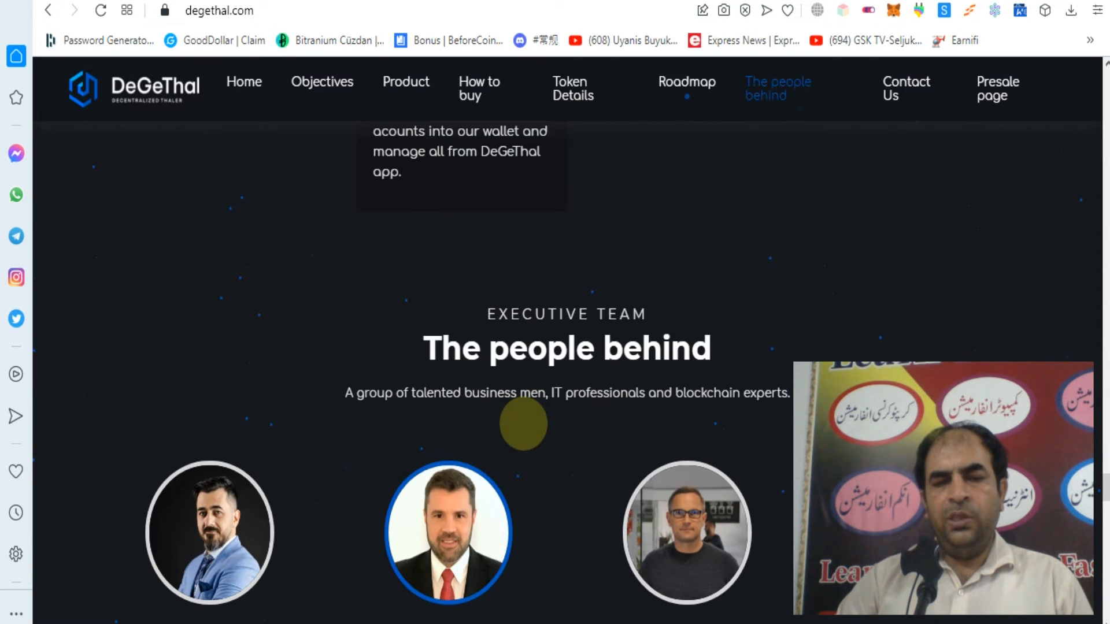
{"action": "scroll", "scroll_direction": "down", "scroll_amount": 3}
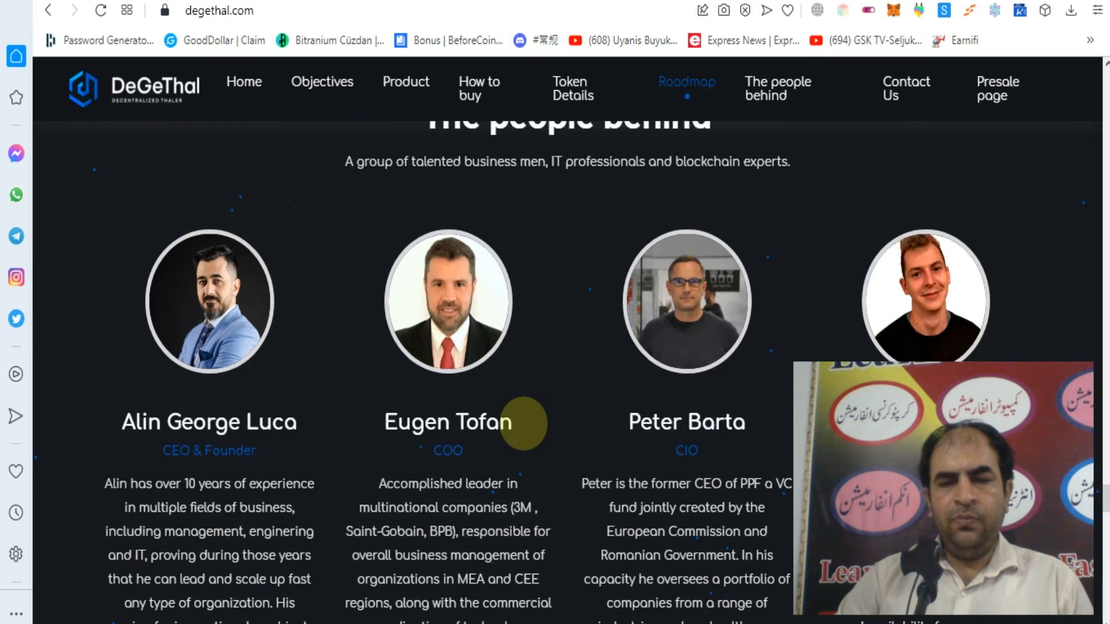
{"action": "scroll", "scroll_direction": "down", "scroll_amount": 3}
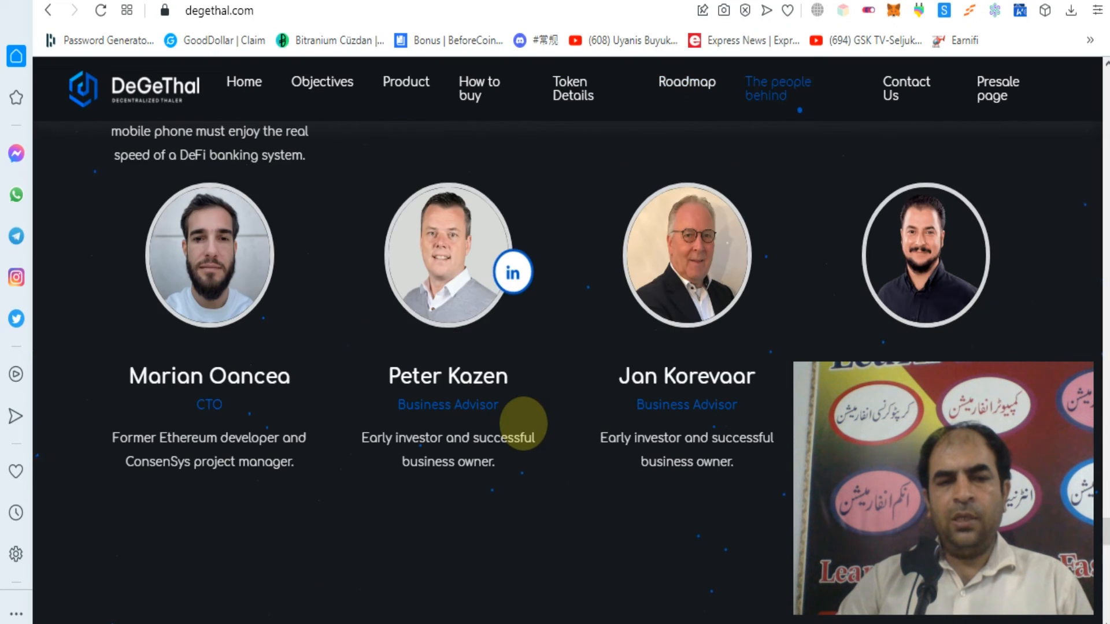
{"action": "scroll", "scroll_direction": "down", "scroll_amount": 3}
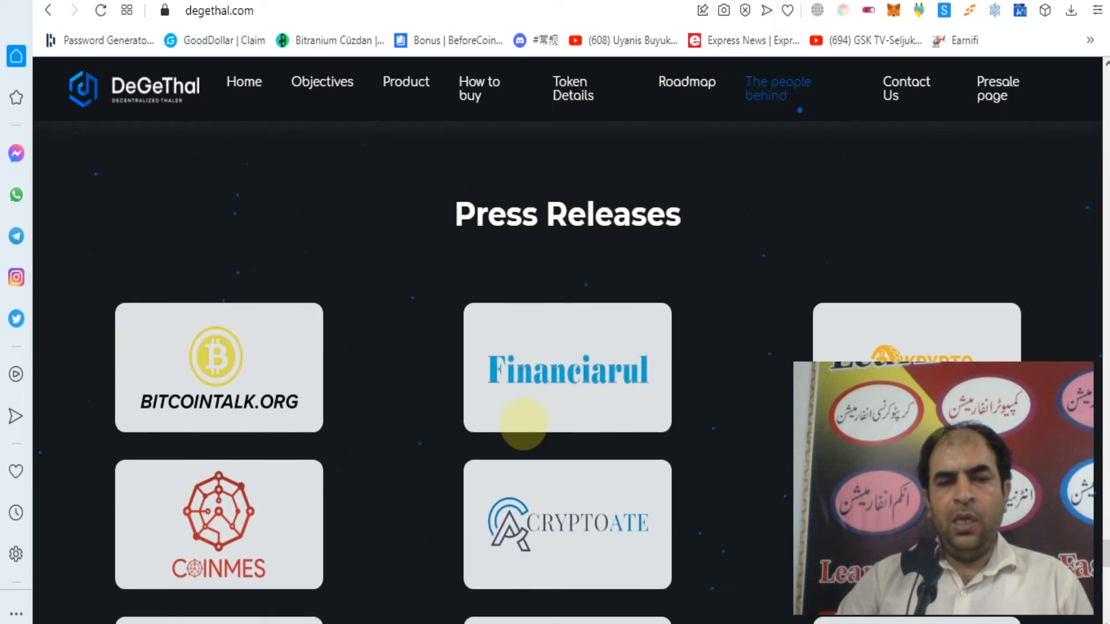
{"action": "scroll", "scroll_direction": "down", "scroll_amount": 3}
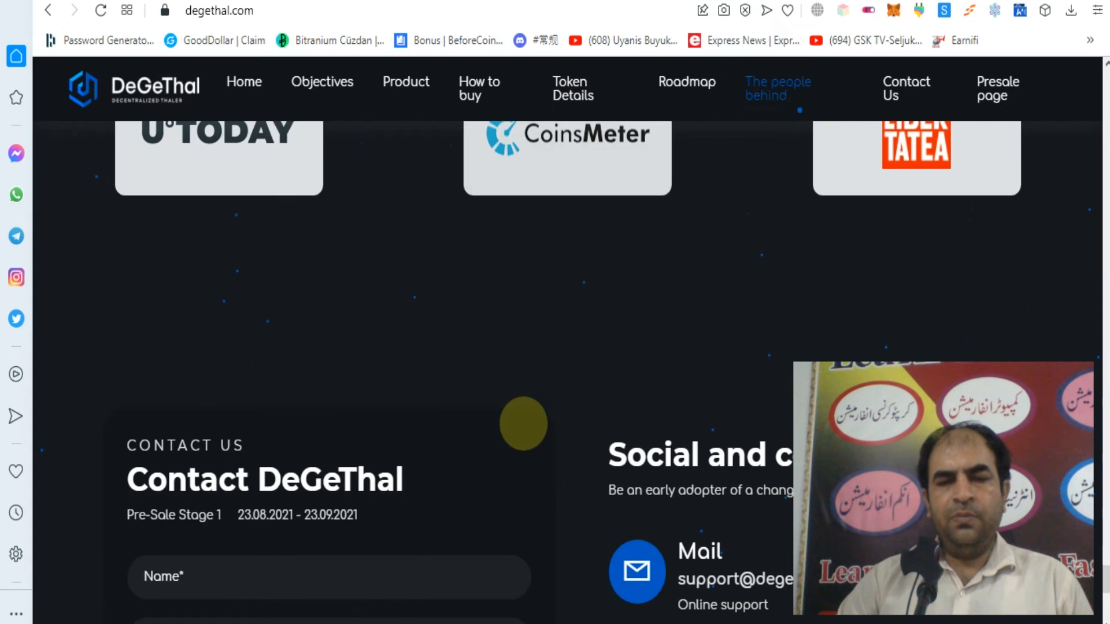
{"action": "scroll", "scroll_direction": "down", "scroll_amount": 3}
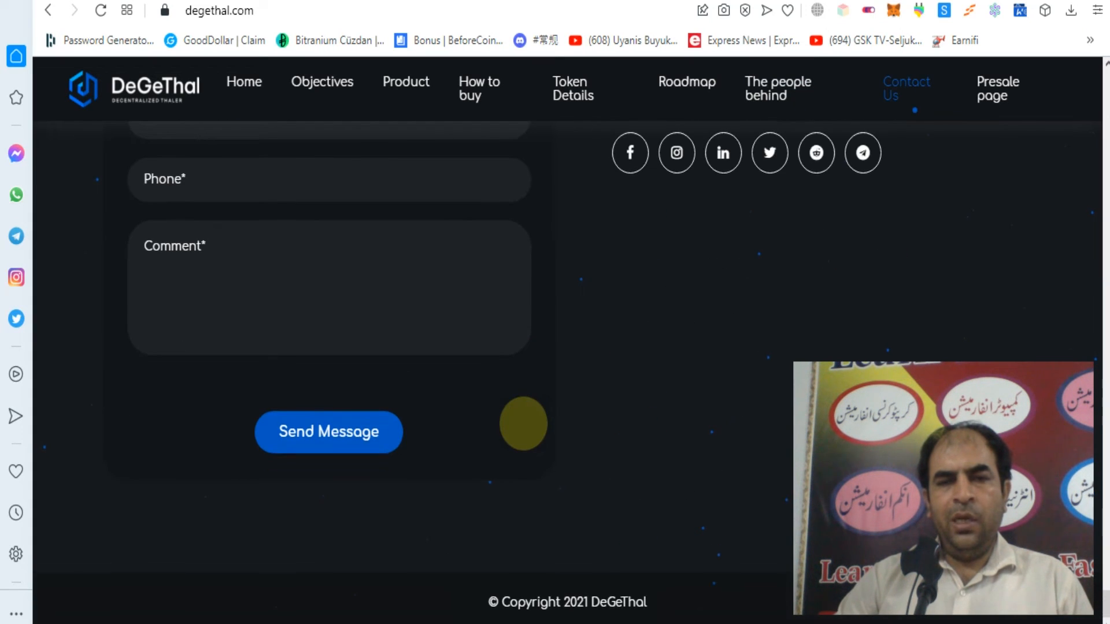
{"action": "left_click", "coordinate": [777, 87]}
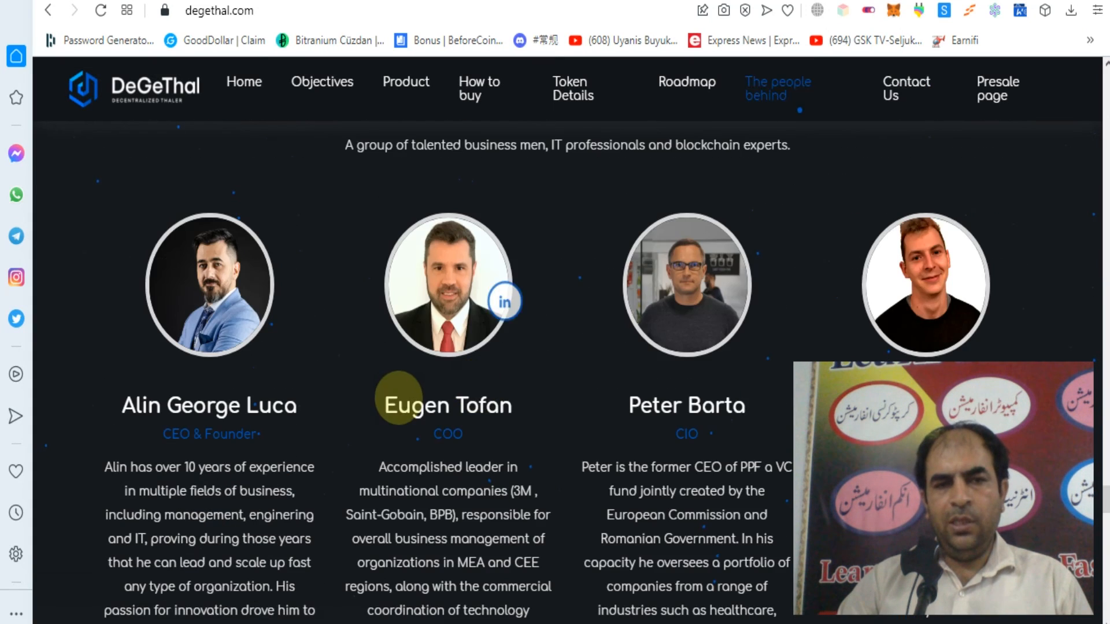
Step: Open Whitepaper-3.0.pdf and scroll through Disclaimer and Abstract to page 7
{"action": "left_click", "coordinate": [573, 88]}
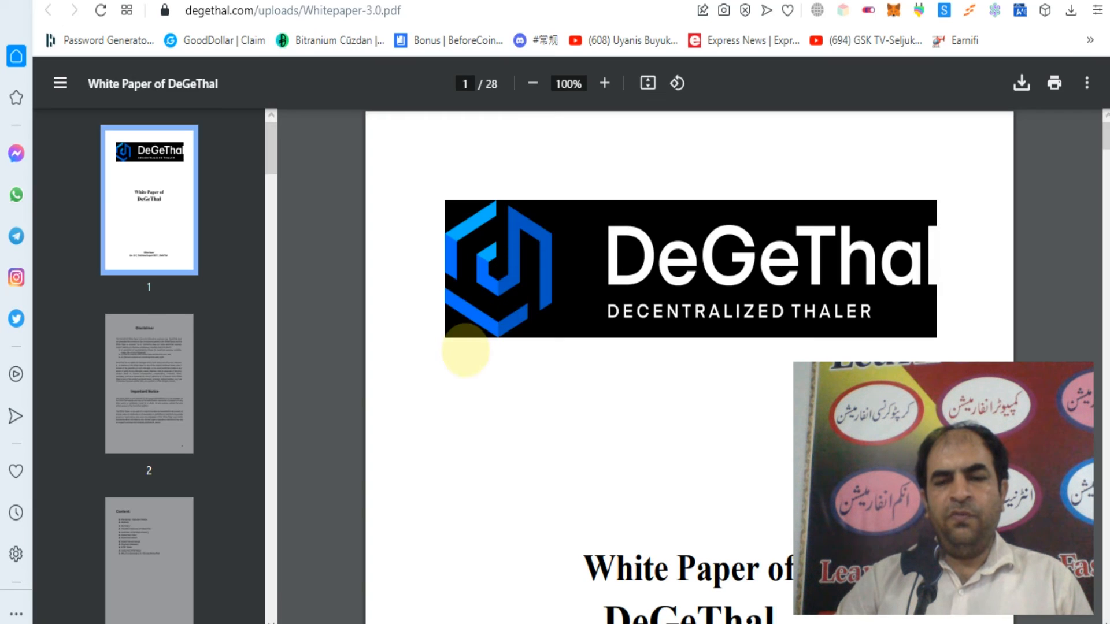
{"action": "scroll", "scroll_direction": "down", "scroll_amount": 3}
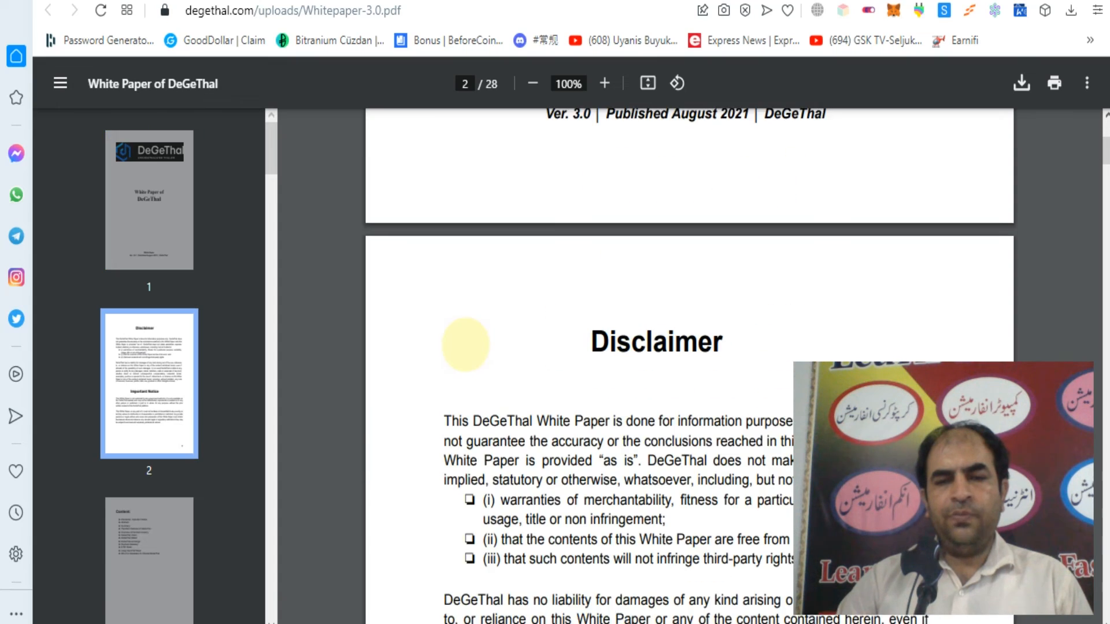
{"action": "scroll", "scroll_direction": "down", "scroll_amount": 3}
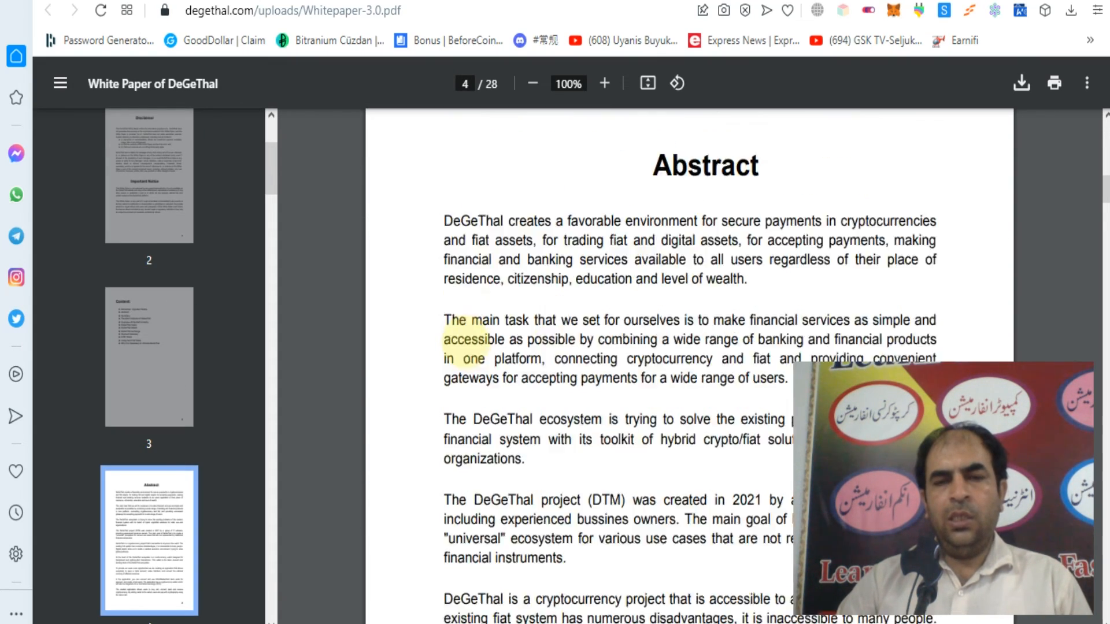
{"action": "scroll", "scroll_direction": "down", "scroll_amount": 3}
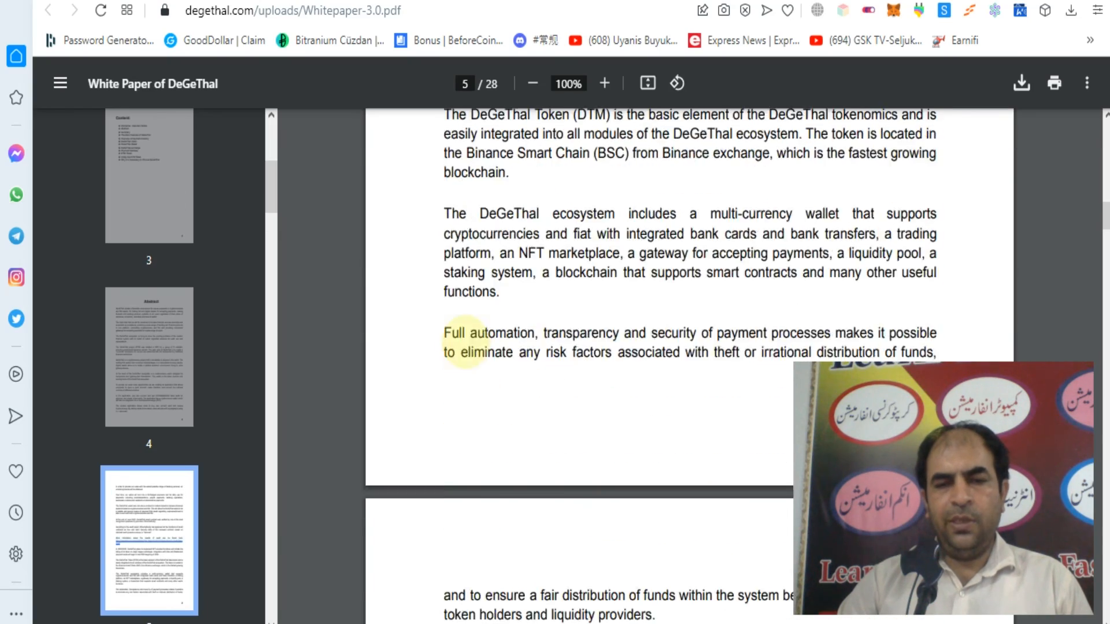
{"action": "scroll", "scroll_direction": "down", "scroll_amount": 3}
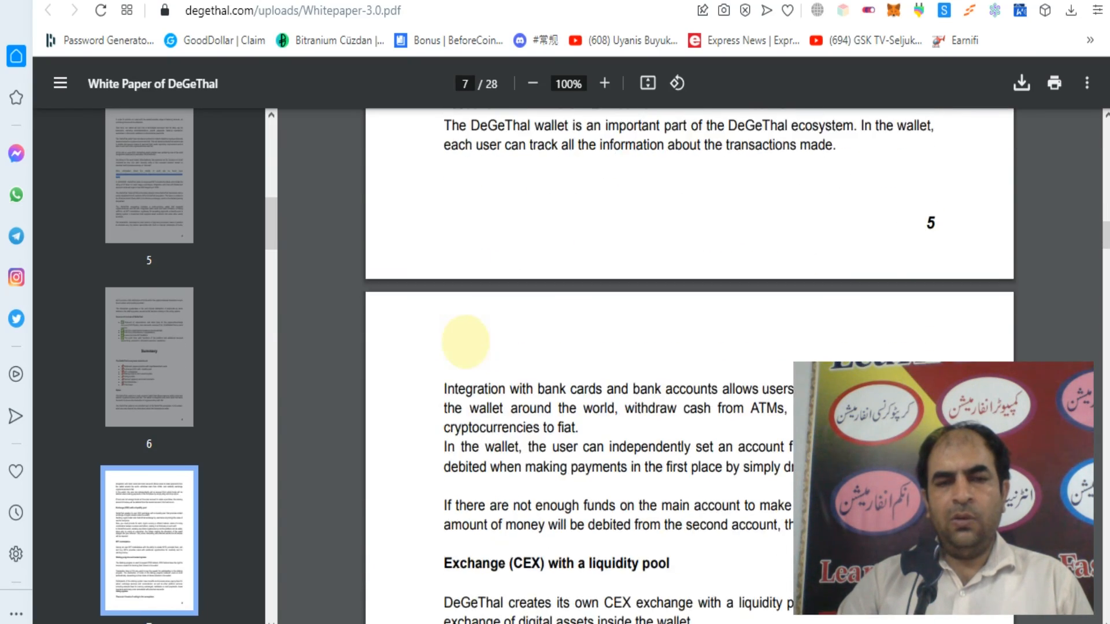
{"action": "scroll", "scroll_direction": "down", "scroll_amount": 3}
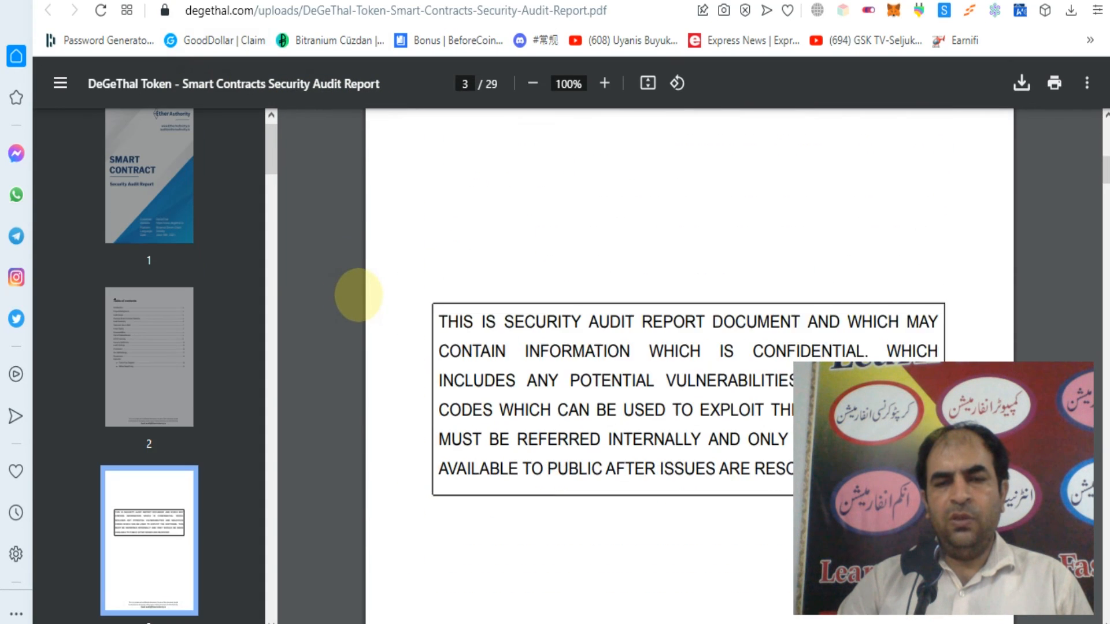
Step: Scroll the Smart Contracts Security Audit Report to page 6's Well-secured rating
{"action": "scroll", "scroll_direction": "down", "scroll_amount": 3}
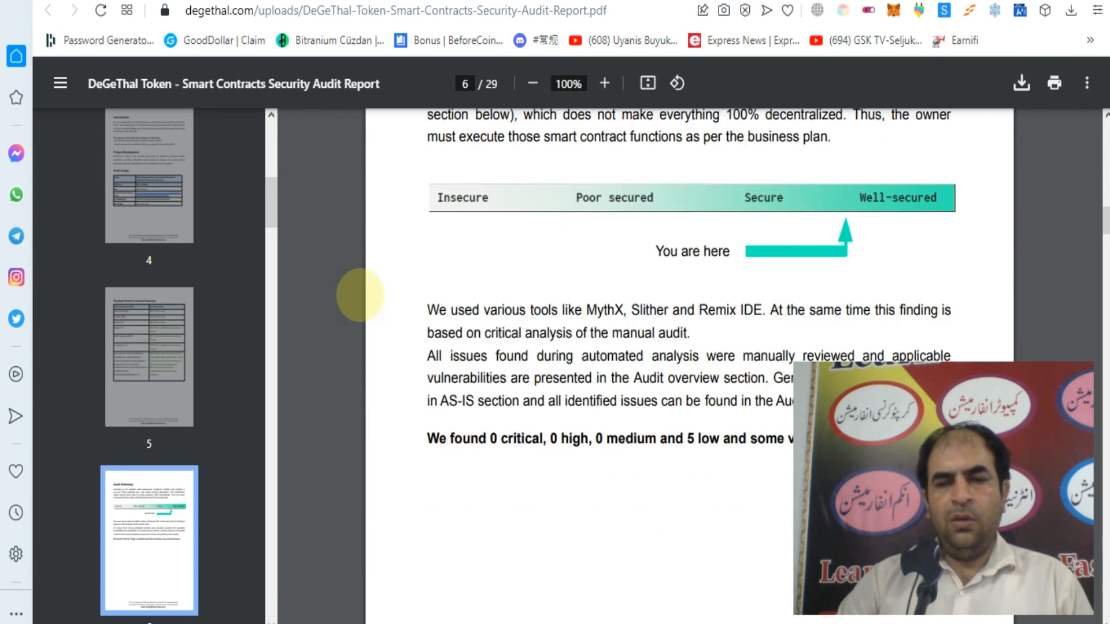
{"action": "scroll", "scroll_direction": "down", "scroll_amount": 3}
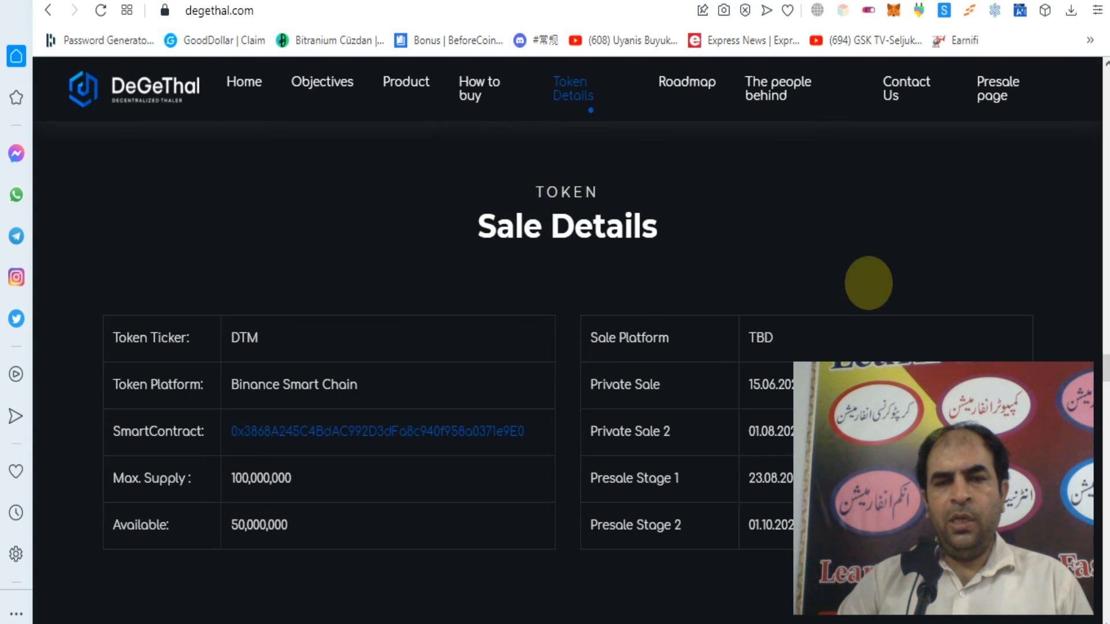
Step: Jump to How to buy, then open the presale page with its MetaMask buying steps
{"action": "left_click", "coordinate": [479, 88]}
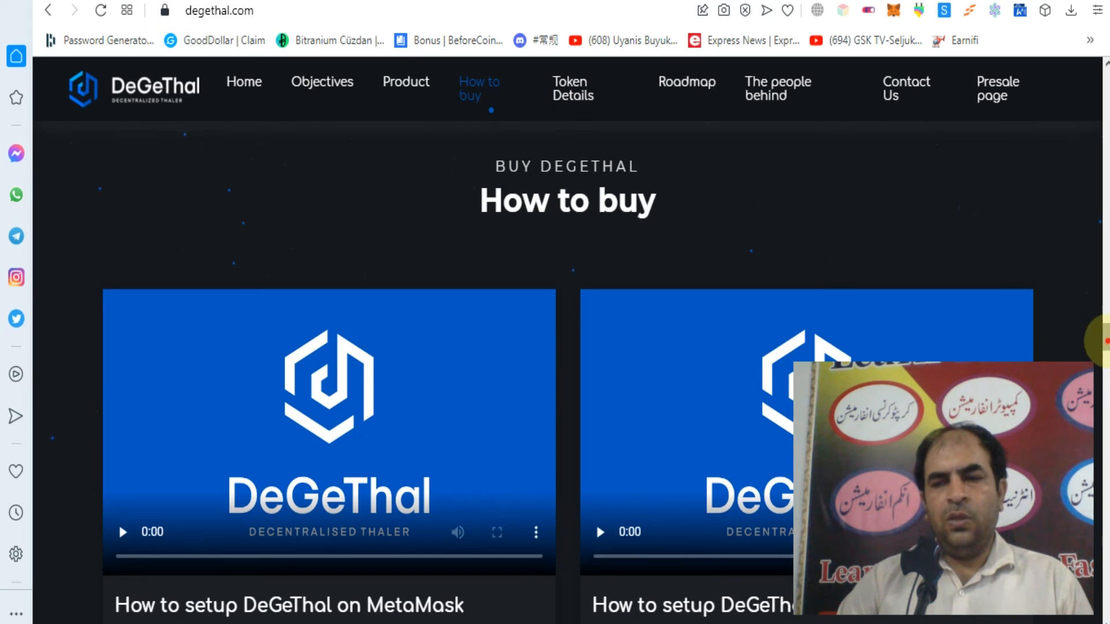
{"action": "left_click", "coordinate": [244, 81]}
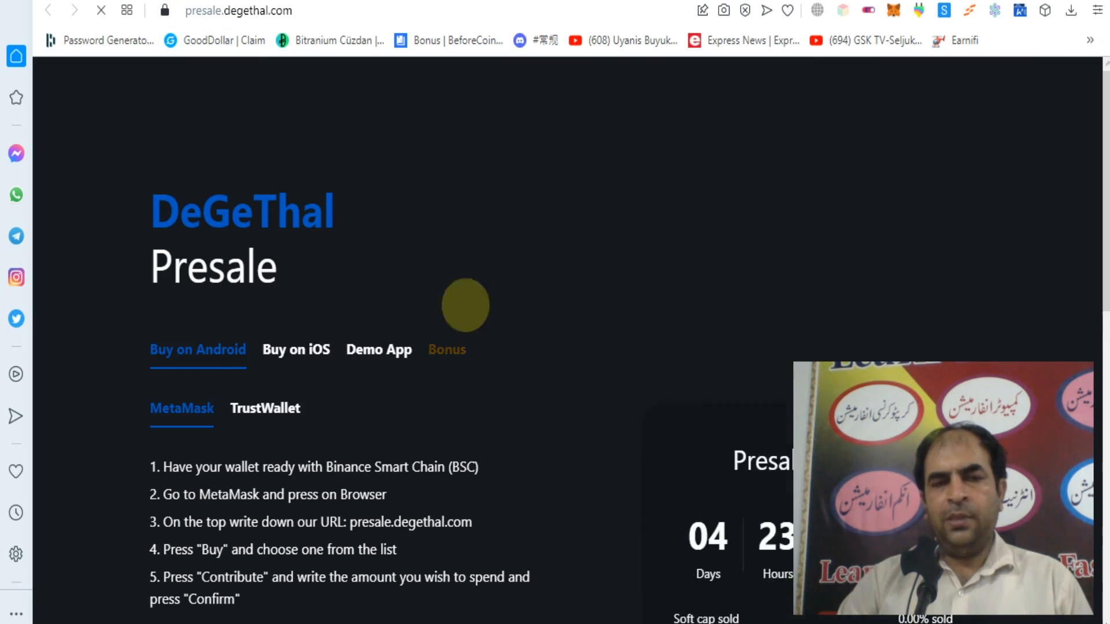
Step: Scroll the presale page past the countdown and buying steps to the cap progress bars (soft cap 100%, hard cap 49.02%)
{"action": "scroll", "scroll_direction": "down", "scroll_amount": 3}
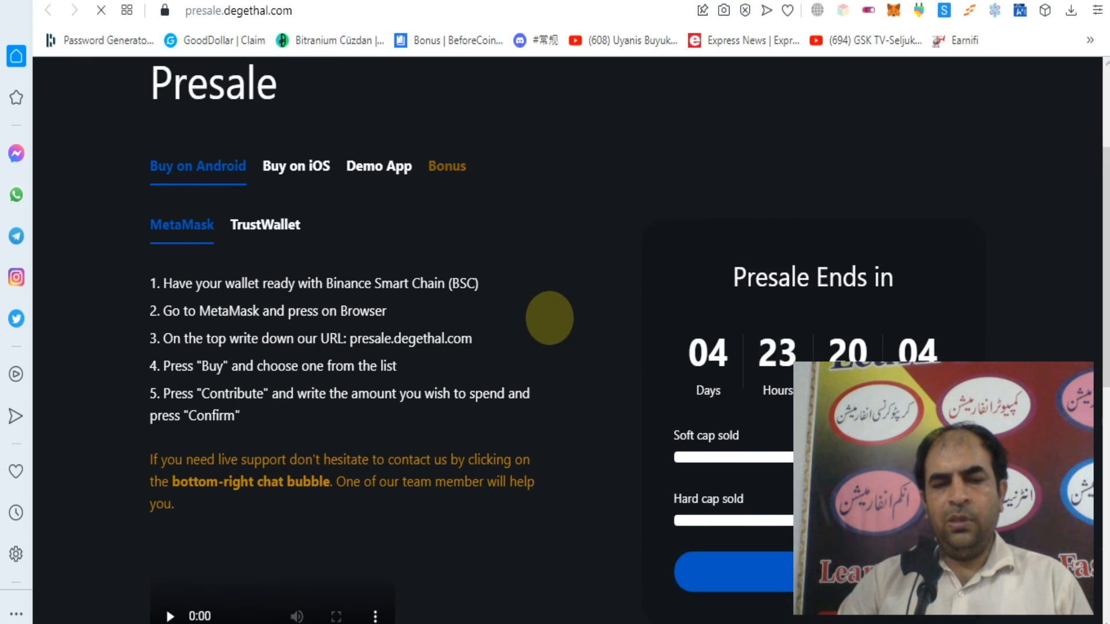
{"action": "scroll", "scroll_direction": "down", "scroll_amount": 3}
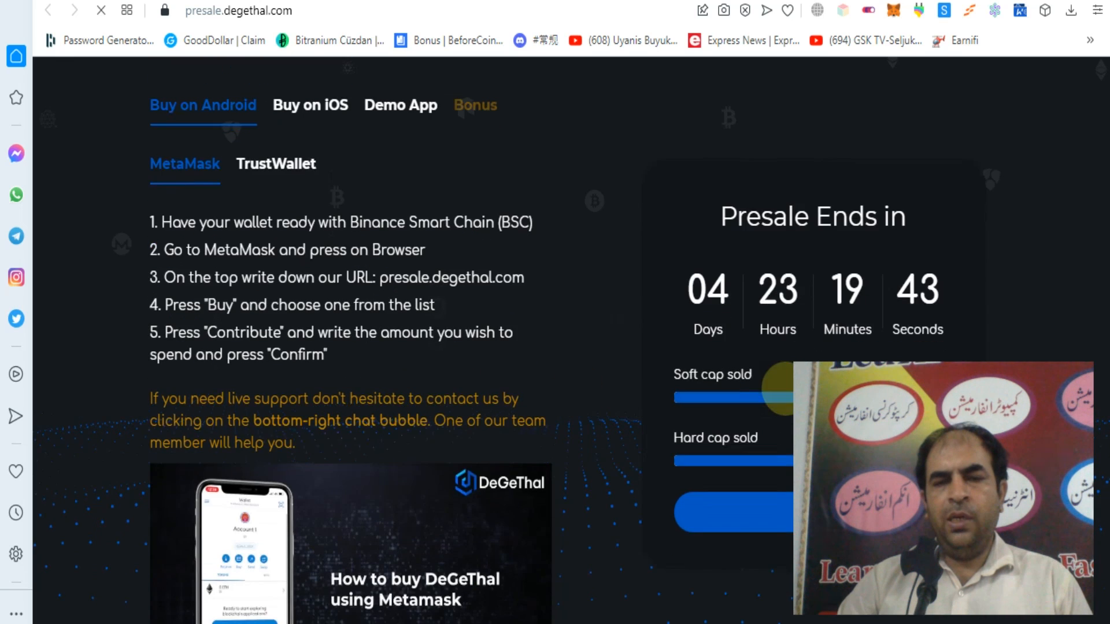
{"action": "scroll", "scroll_direction": "down", "scroll_amount": 3}
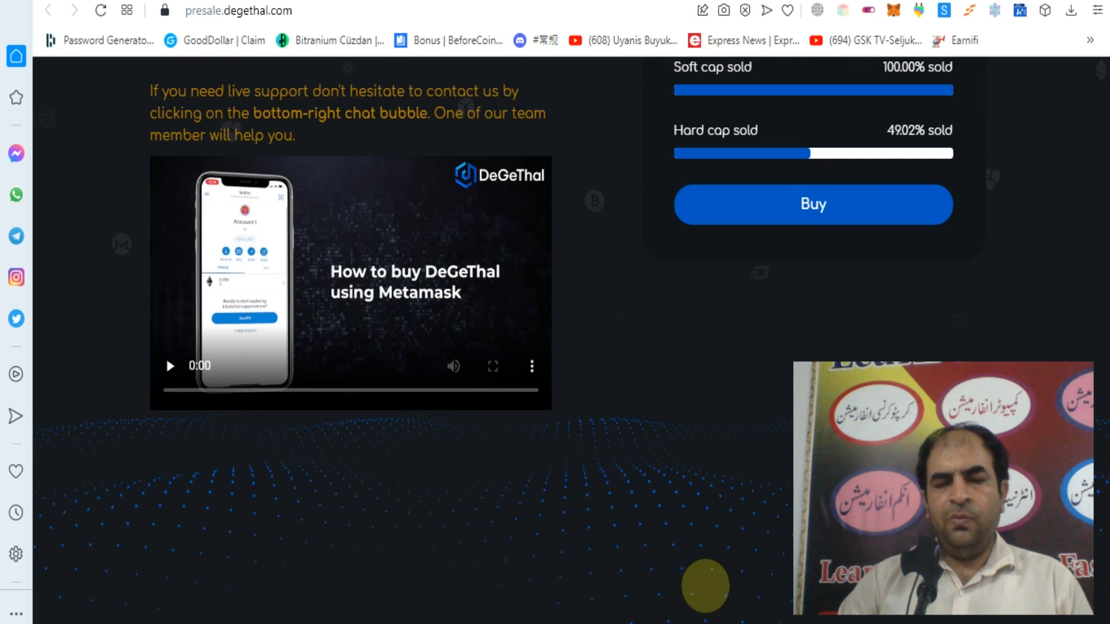